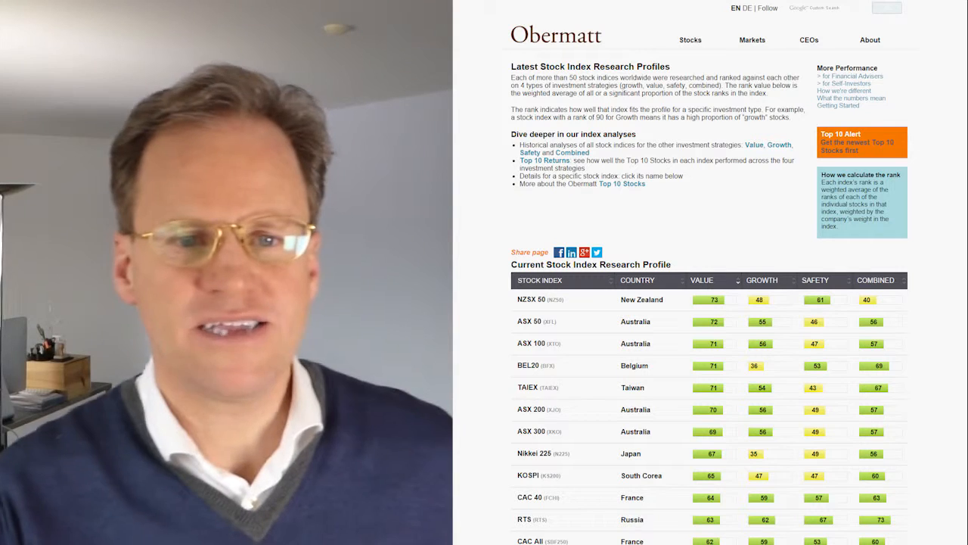
# - Open the MarketWatch article 'Investing in the world's cheapest stock markets' from the Google results
pyautogui.click(690, 40)
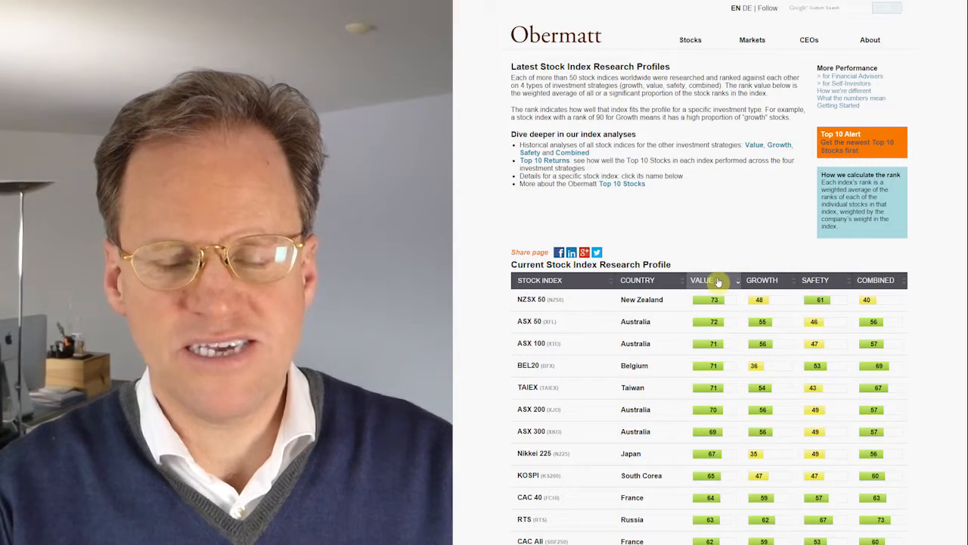
pyautogui.scroll(-3)
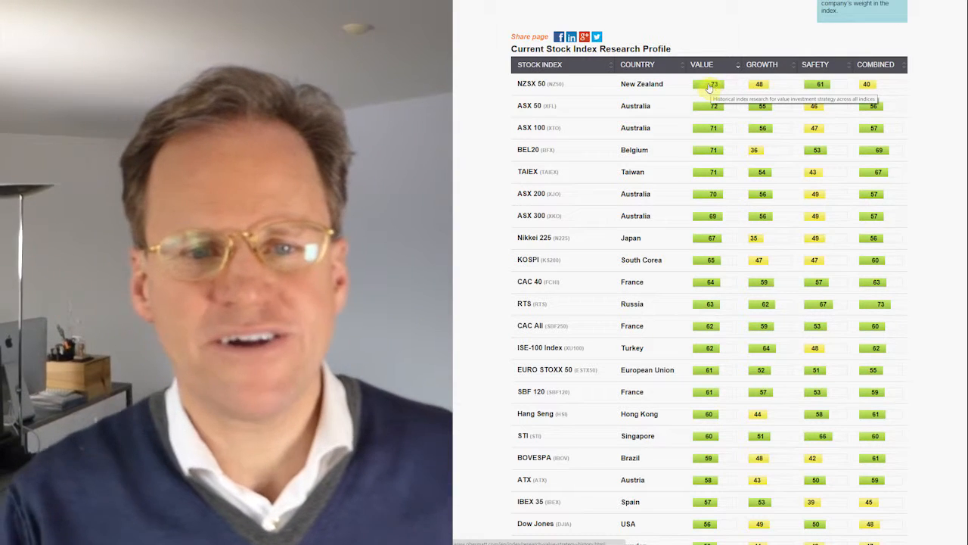
pyautogui.moveTo(656, 130)
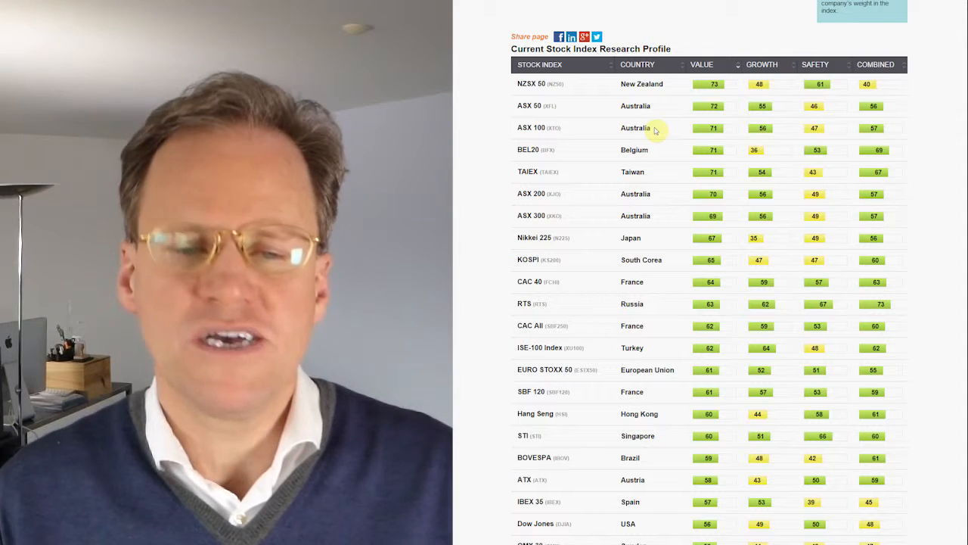
pyautogui.moveTo(656, 149)
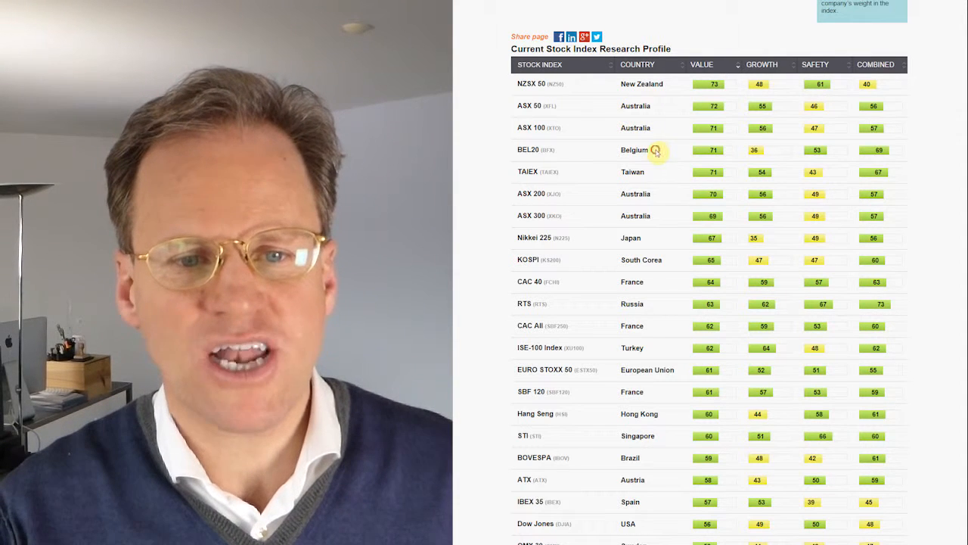
pyautogui.doubleClick(635, 149)
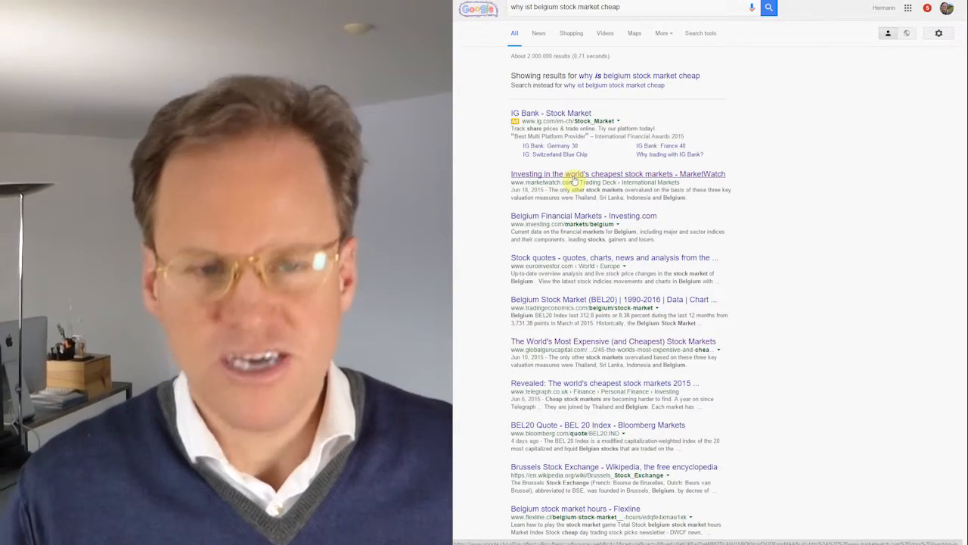
pyautogui.click(618, 173)
pyautogui.write('Belgium')
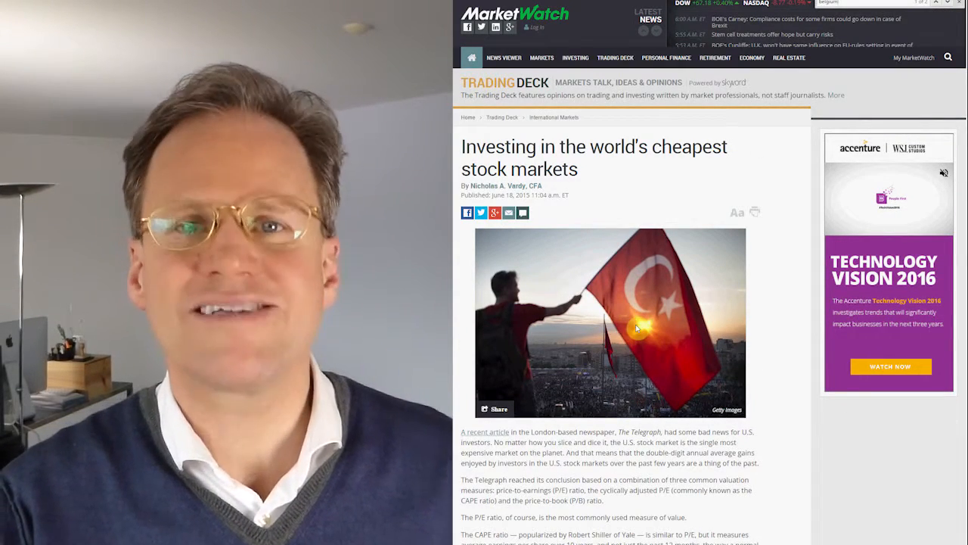
pyautogui.scroll(-3)
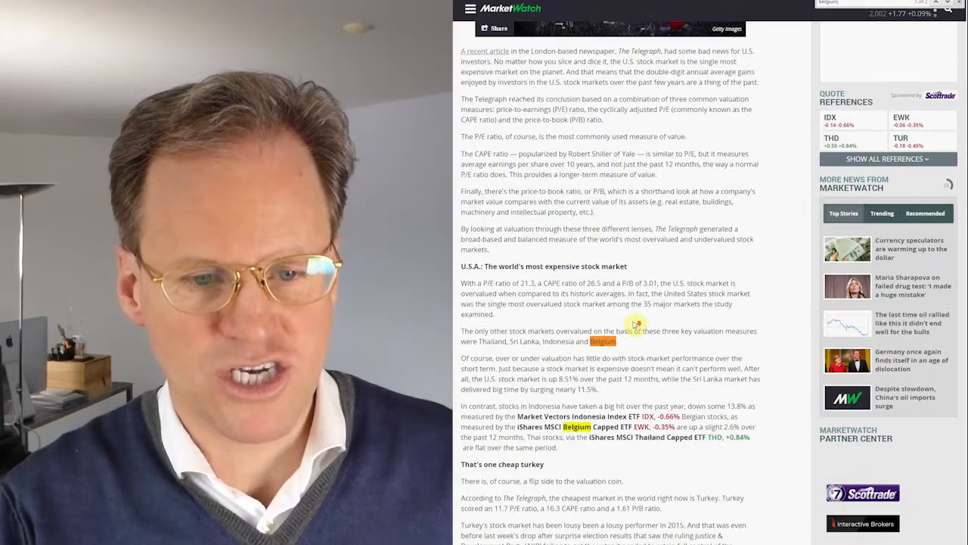
pyautogui.scroll(-3)
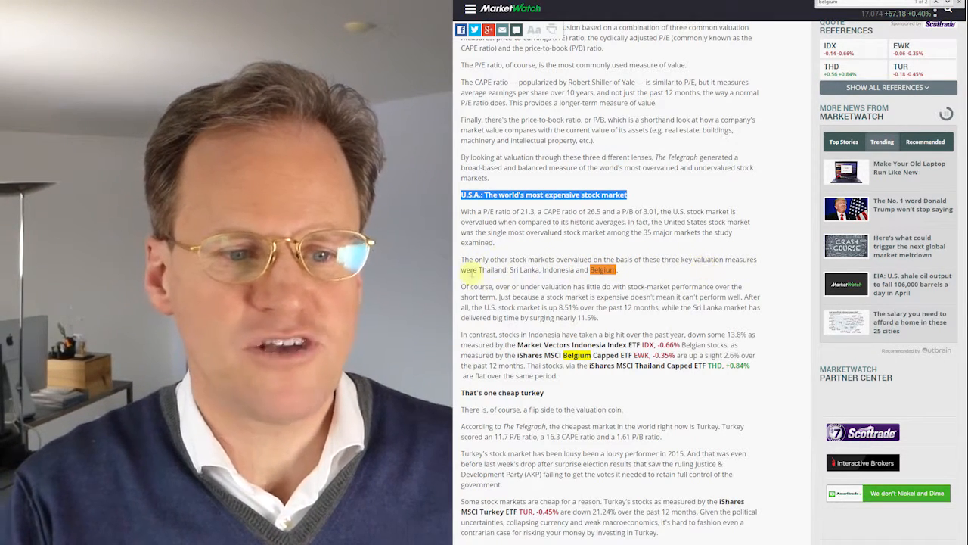
pyautogui.moveTo(462, 269); pyautogui.dragTo(571, 269)
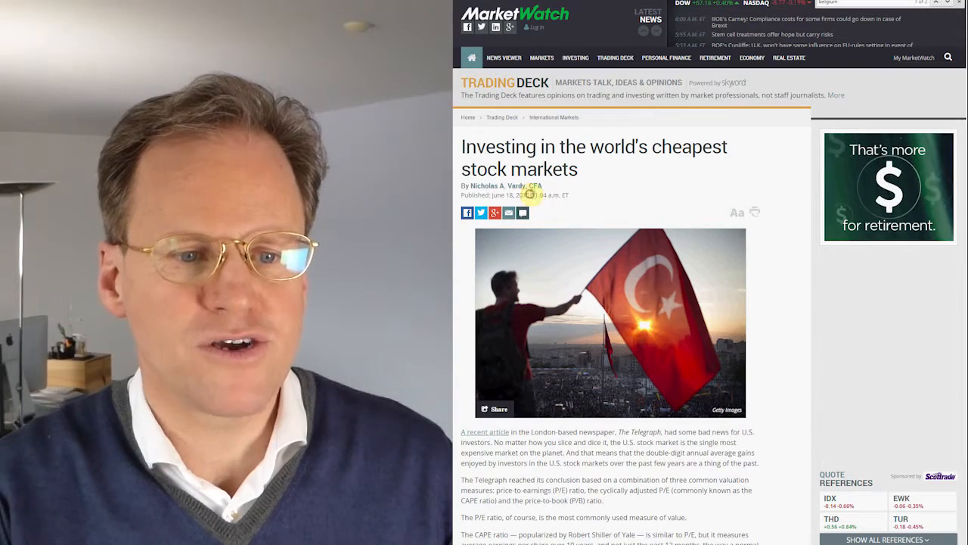
pyautogui.scroll(-3)
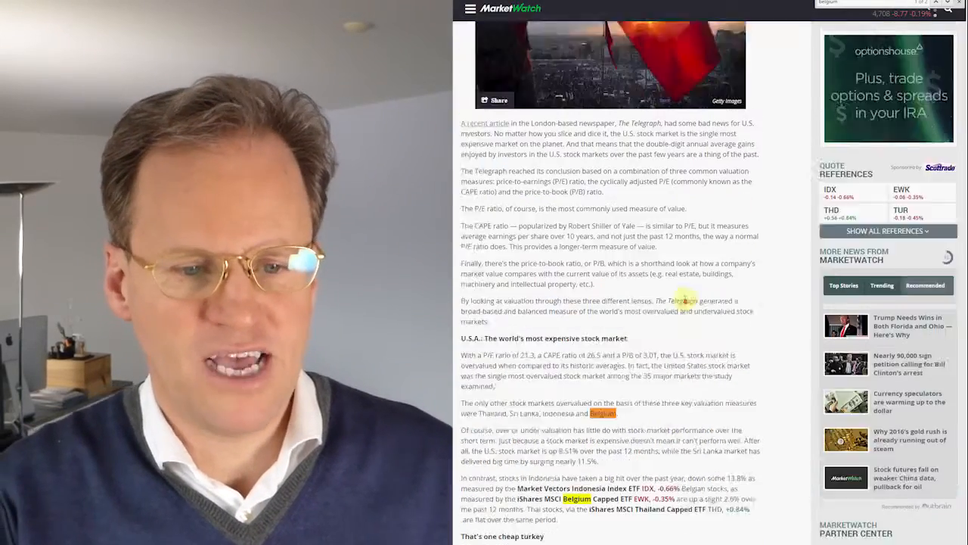
pyautogui.scroll(-3)
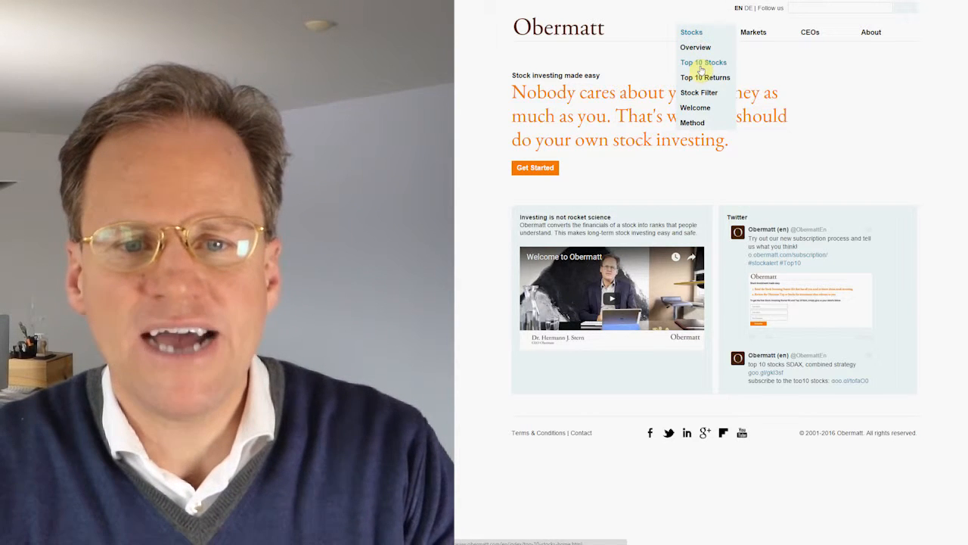
pyautogui.moveTo(699, 92)
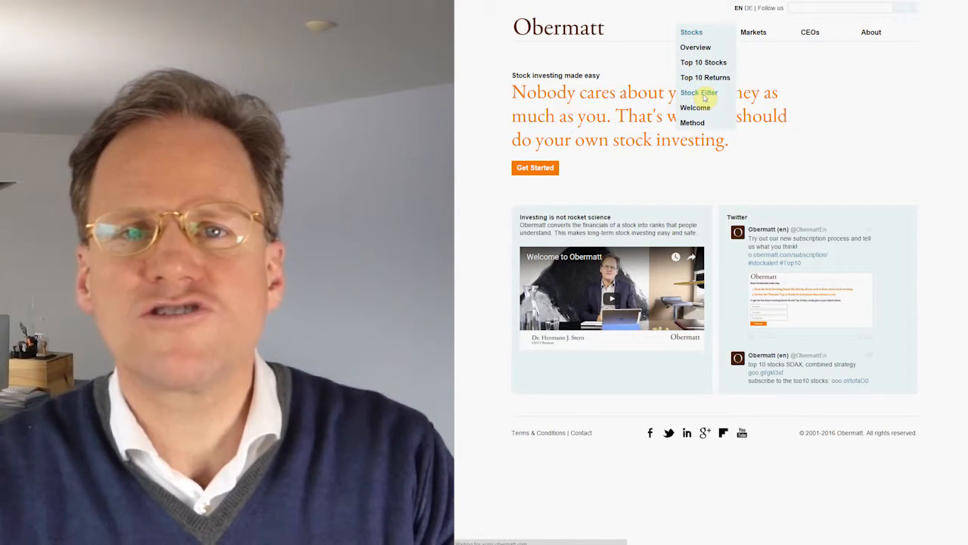
# - Narrow the worldwide stock filter to X-Large and XX-Large companies across all industries
pyautogui.click(699, 92)
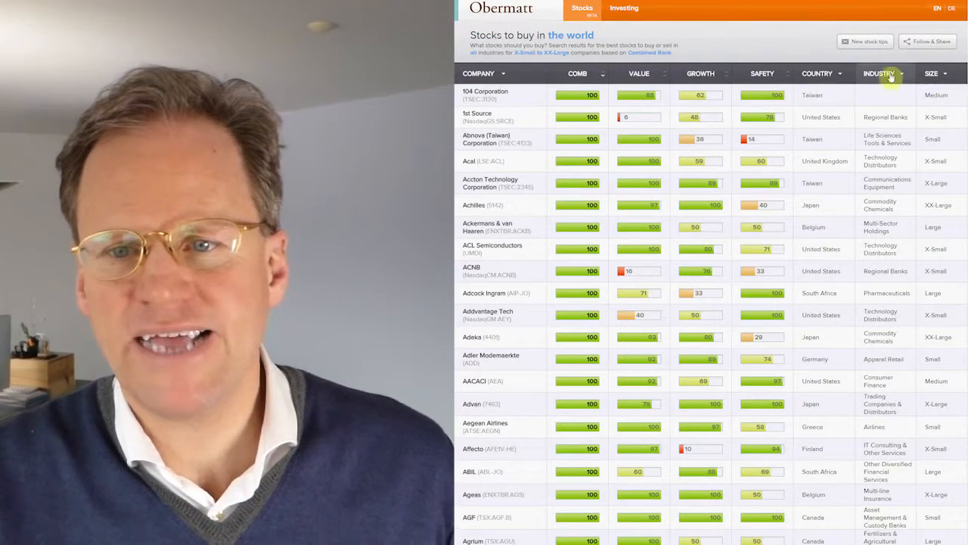
pyautogui.click(935, 74)
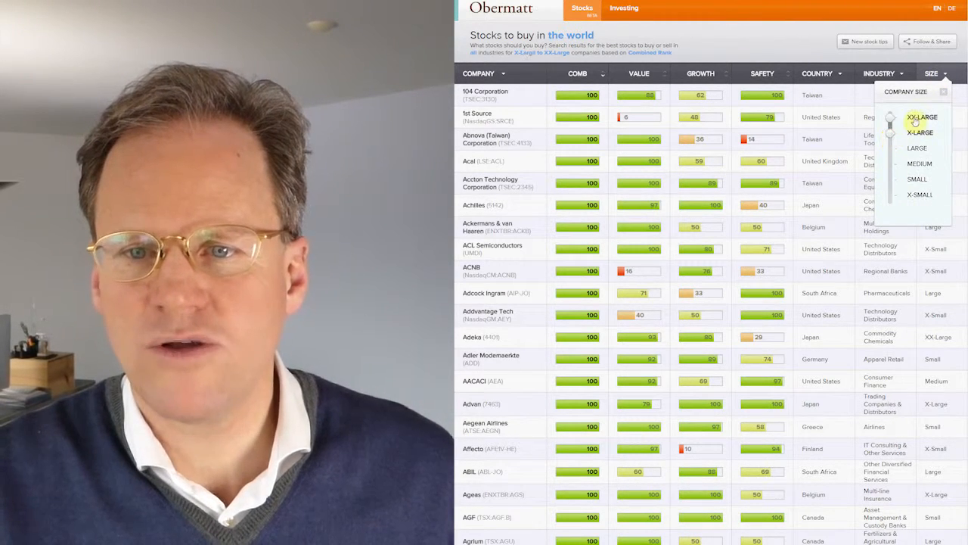
pyautogui.click(882, 74)
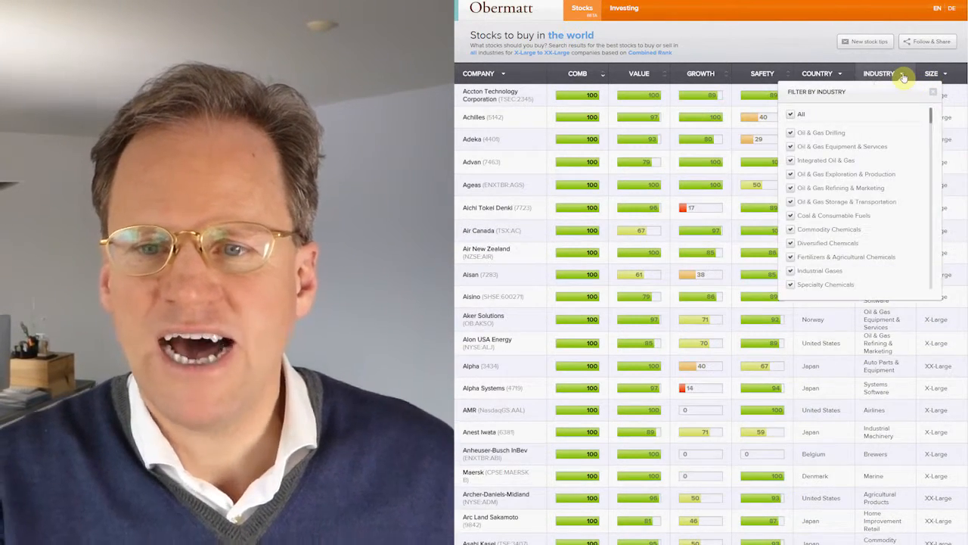
pyautogui.click(817, 74)
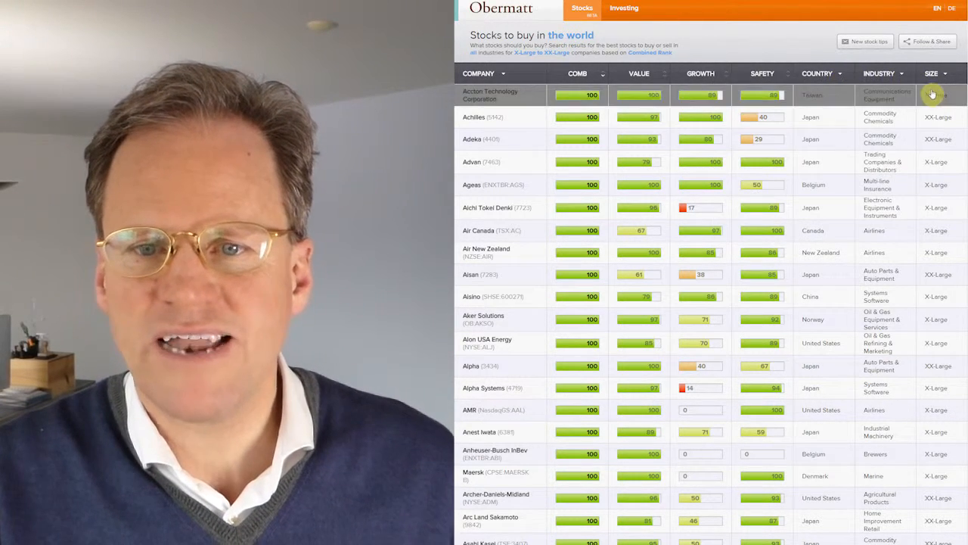
pyautogui.click(836, 73)
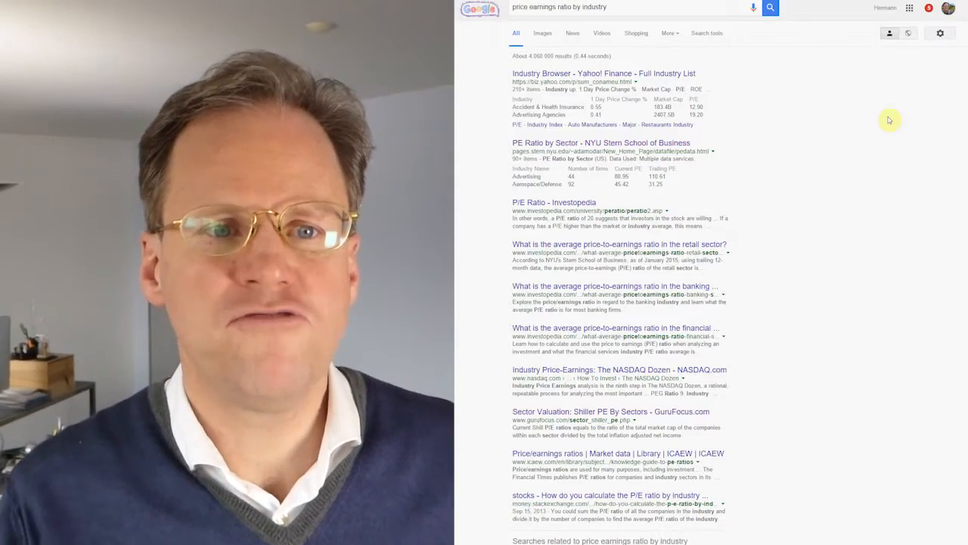
# - Bring up Google's related suggestions for 'price earnings ratio by industry'
pyautogui.click(558, 7)
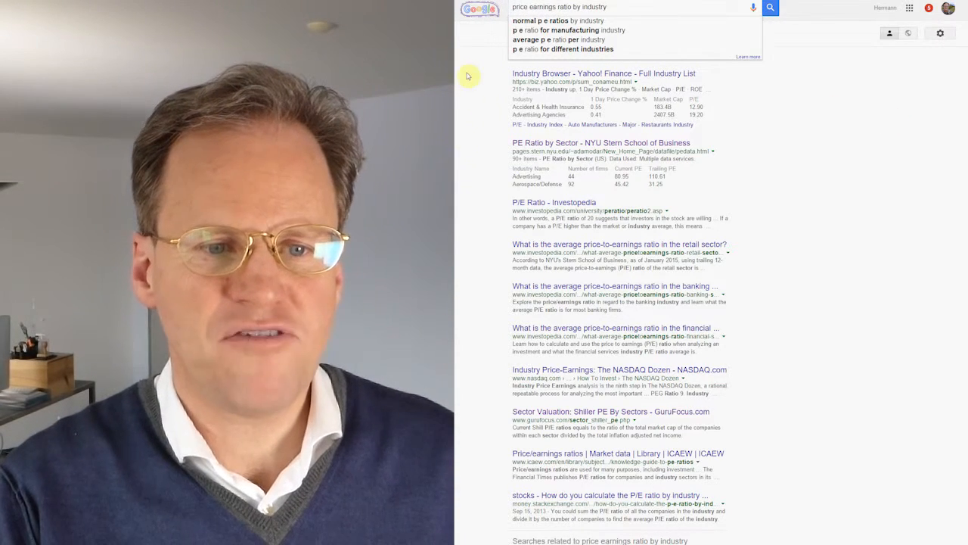
pyautogui.moveTo(571, 149)
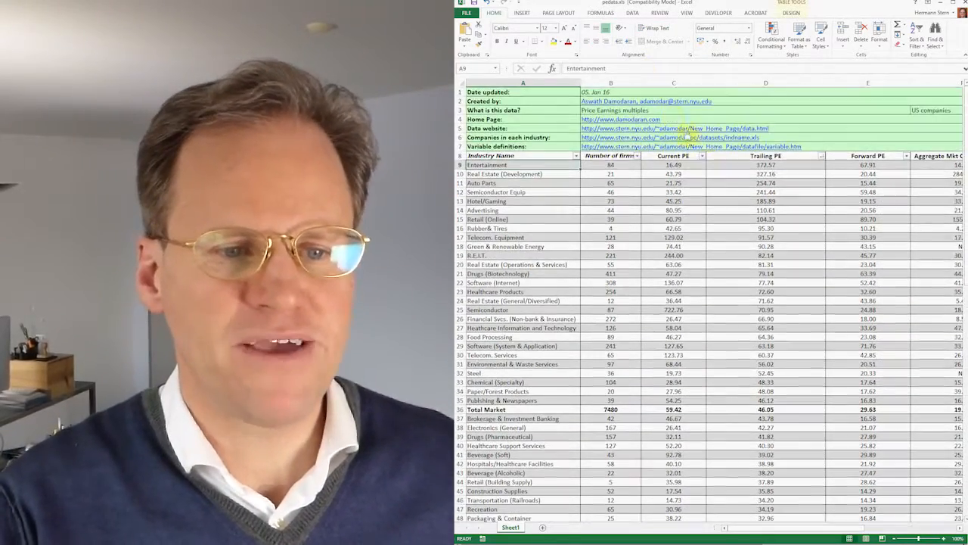
# - Search the industry P/E sheet for 'real' starting from the Real Estate (Development) row
pyautogui.scroll(-3)
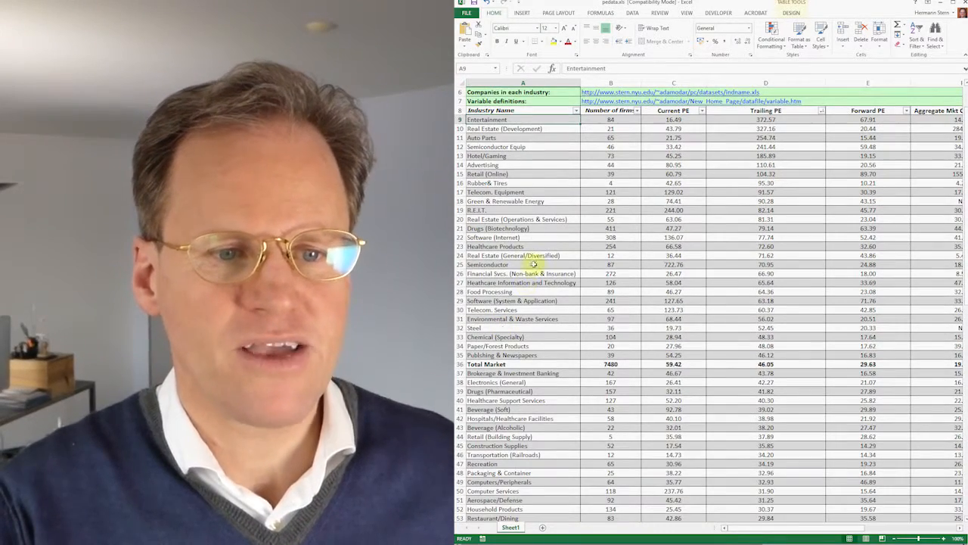
pyautogui.click(504, 129)
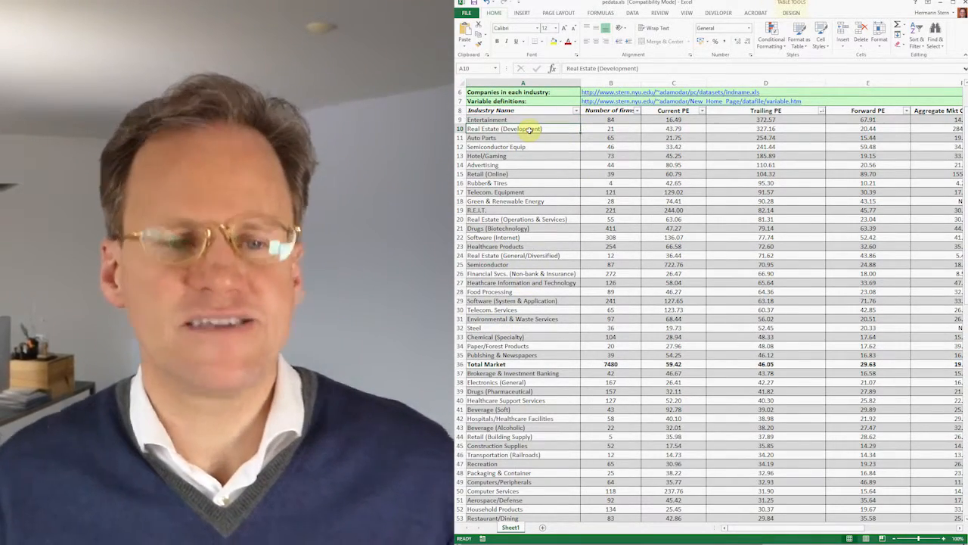
pyautogui.press('ctrl+f')
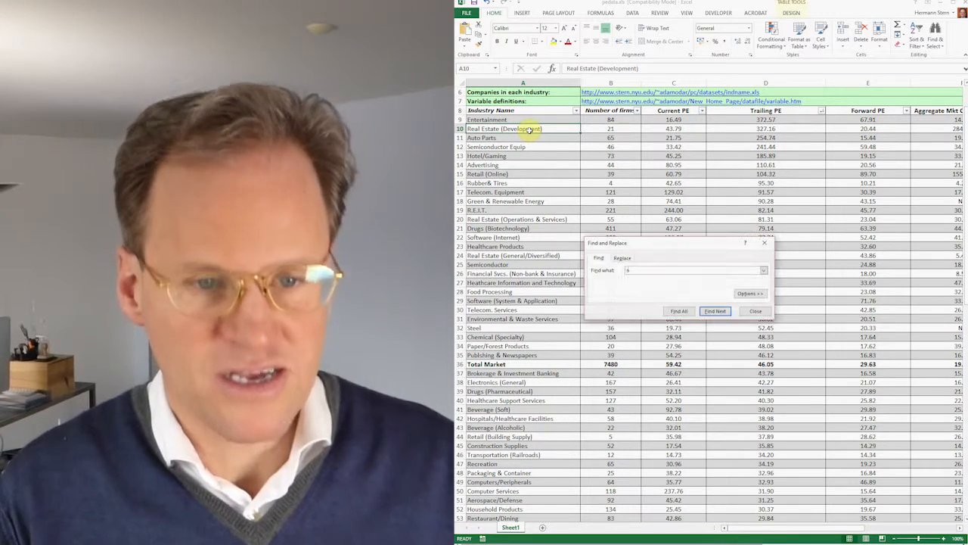
pyautogui.write('real est')
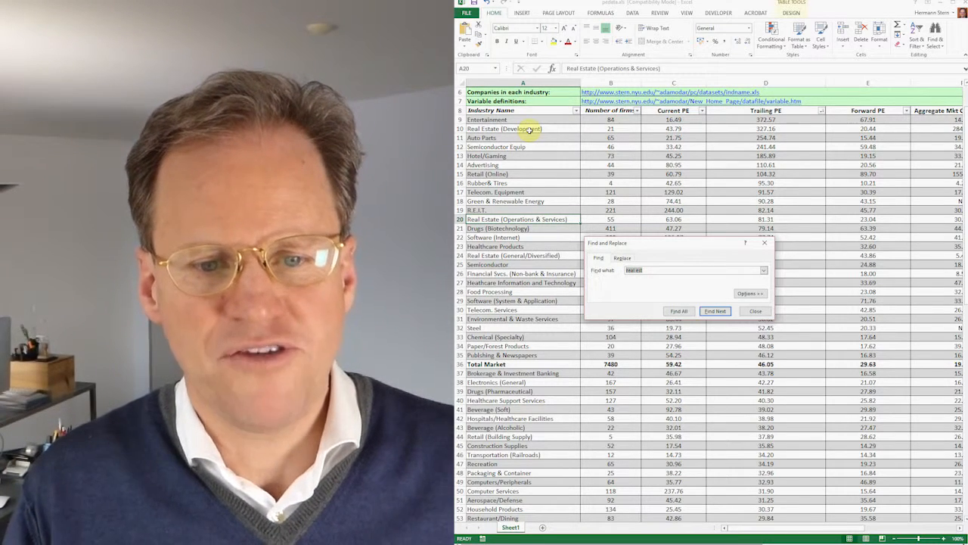
pyautogui.click(715, 310)
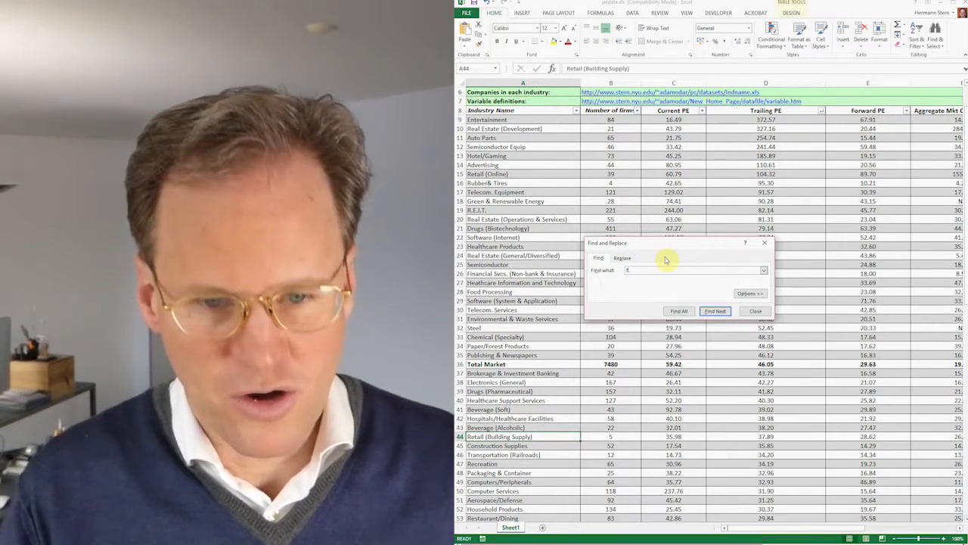
# - Search for 'food' to locate the Retail (Grocery and Food) row
pyautogui.write('food')
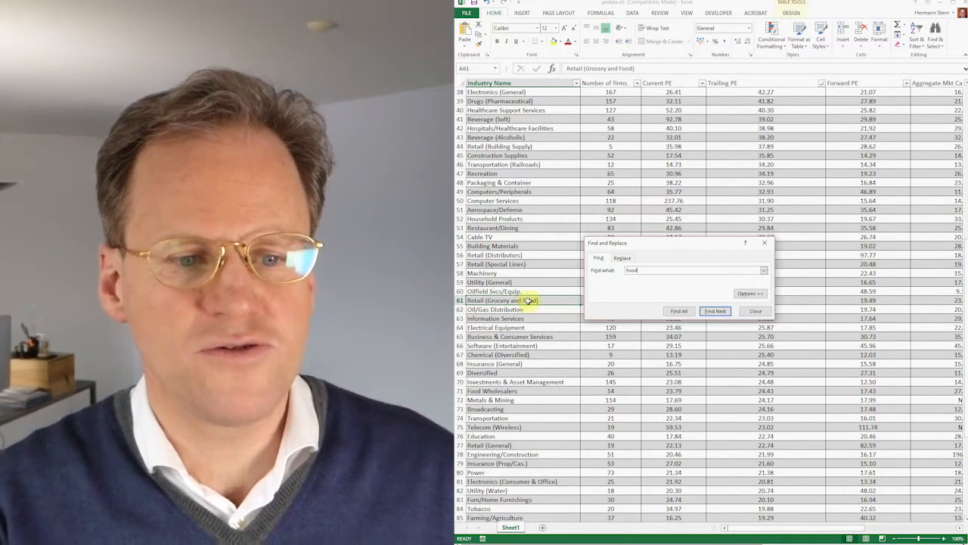
pyautogui.click(755, 311)
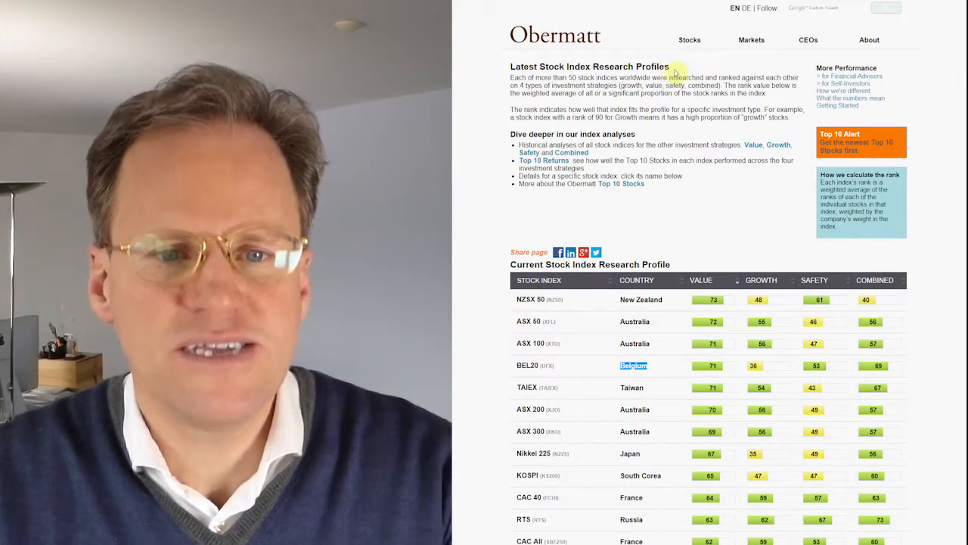
# - Review the index research profile table from SPI to IDX Composite and pick out France's CAC 40 row
pyautogui.scroll(-3)
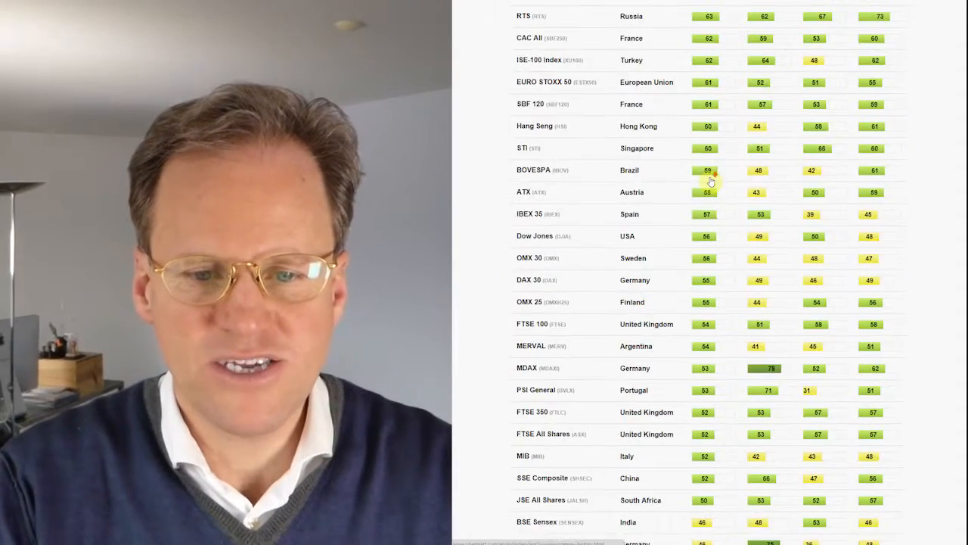
pyautogui.scroll(-3)
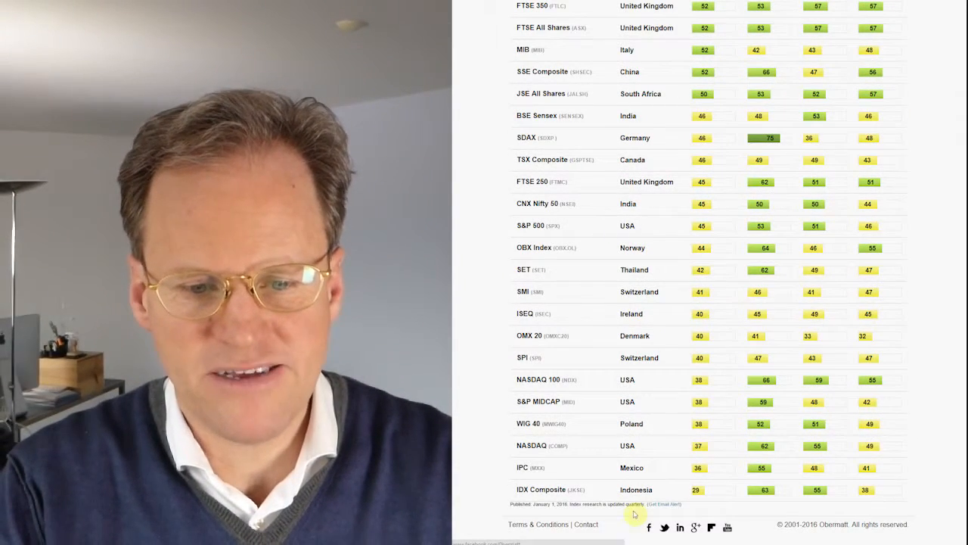
pyautogui.moveTo(658, 492)
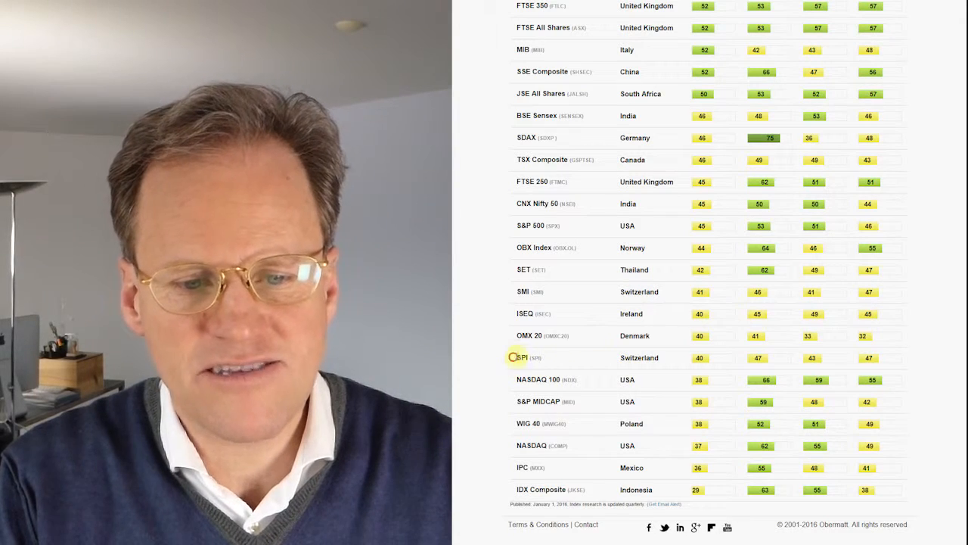
pyautogui.moveTo(522, 358); pyautogui.dragTo(910, 495)
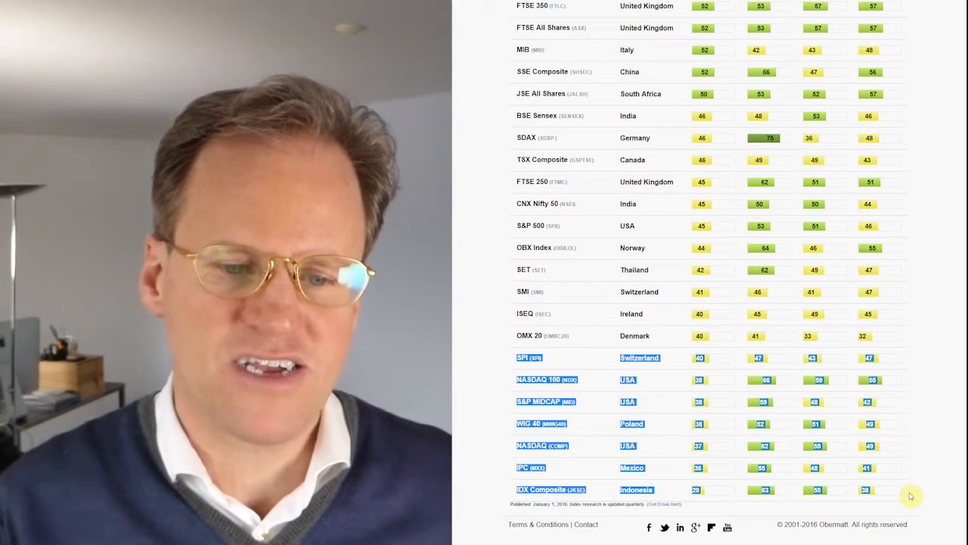
pyautogui.moveTo(524, 295)
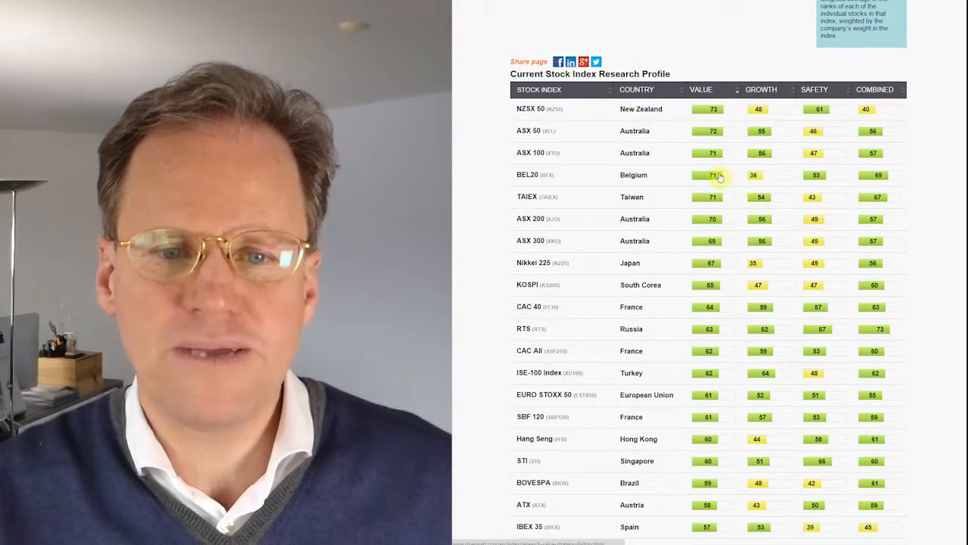
pyautogui.doubleClick(633, 174)
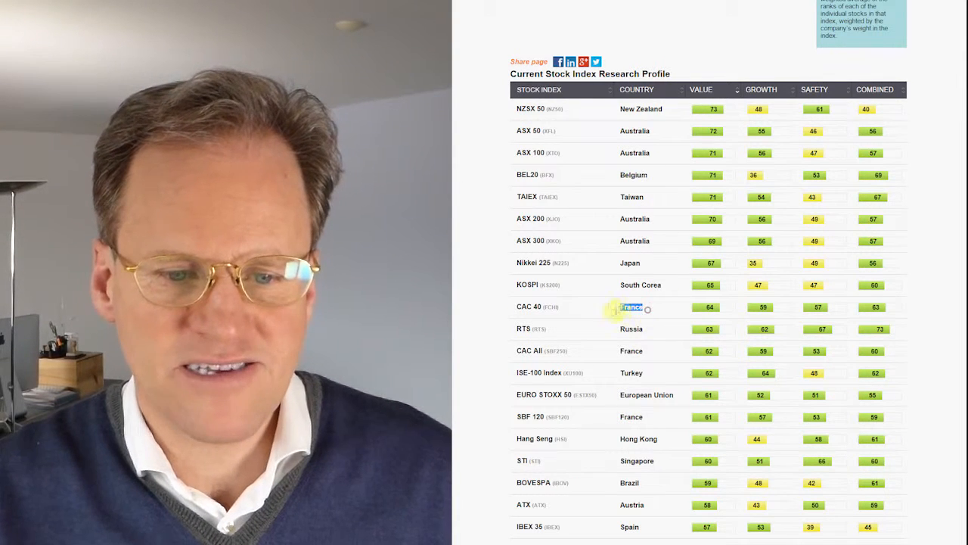
pyautogui.moveTo(678, 397)
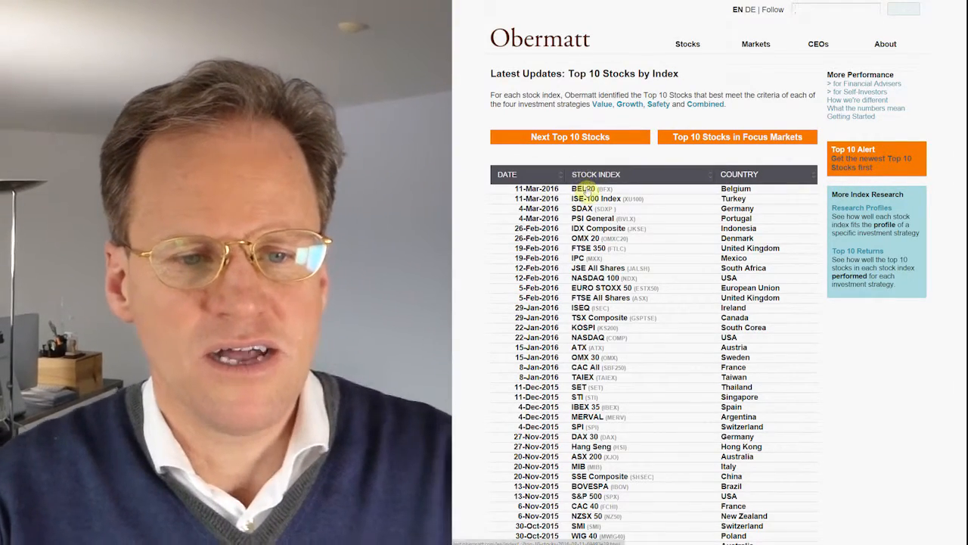
# - Scroll down the BEL20 top 10 list from Delhaize toward Bekaert
pyautogui.scroll(-3)
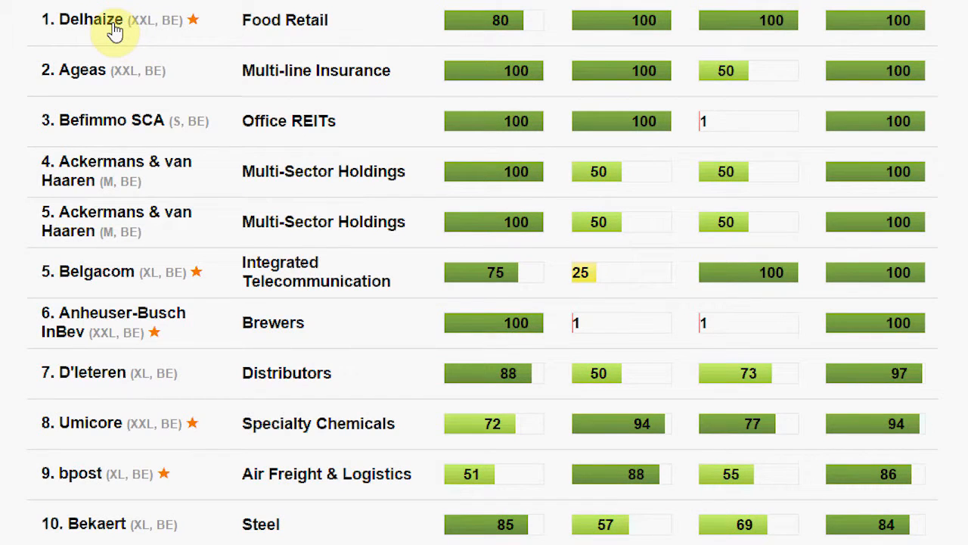
pyautogui.moveTo(87, 20)
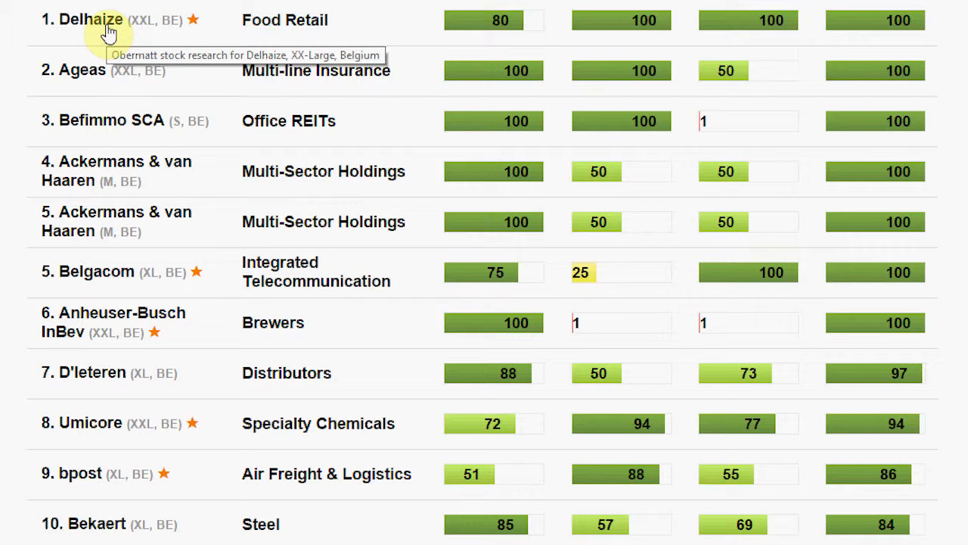
pyautogui.moveTo(362, 231)
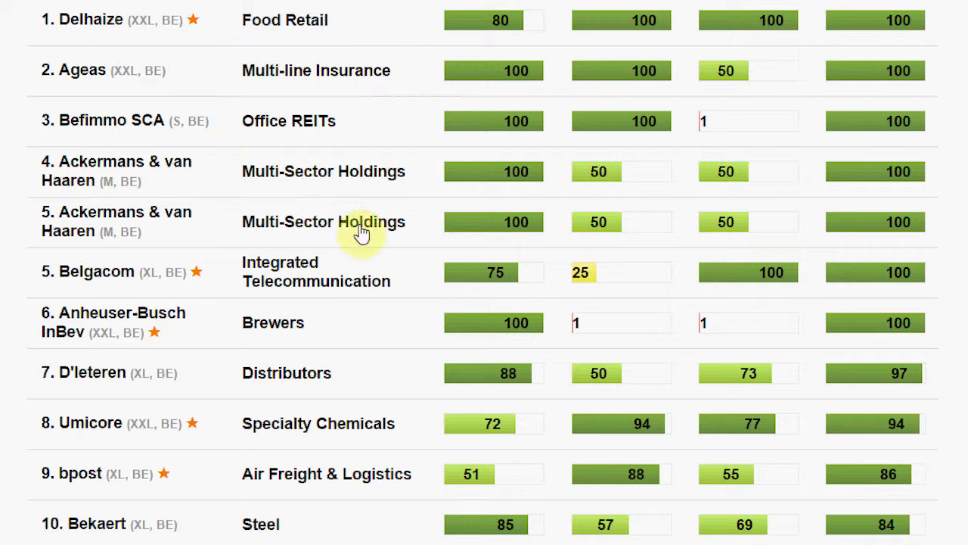
pyautogui.moveTo(422, 208)
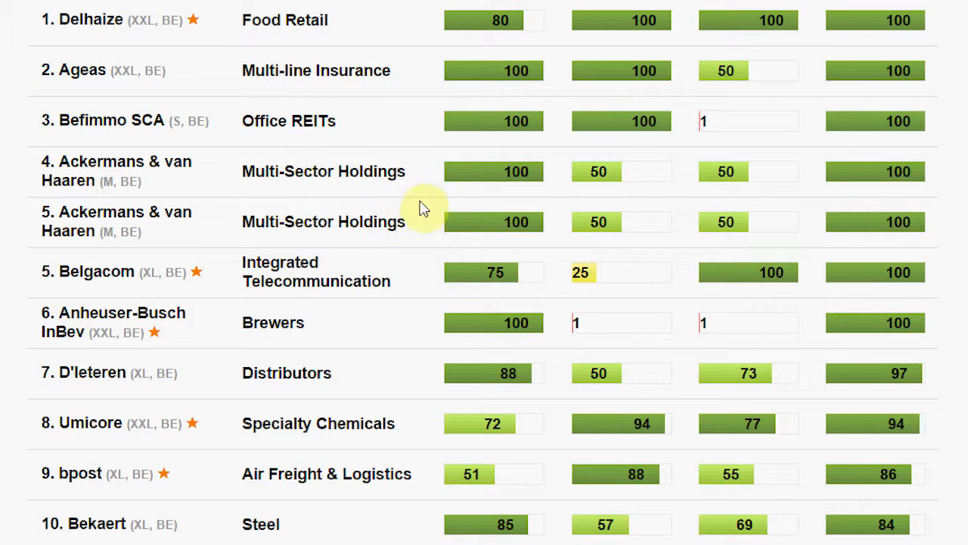
pyautogui.moveTo(219, 243)
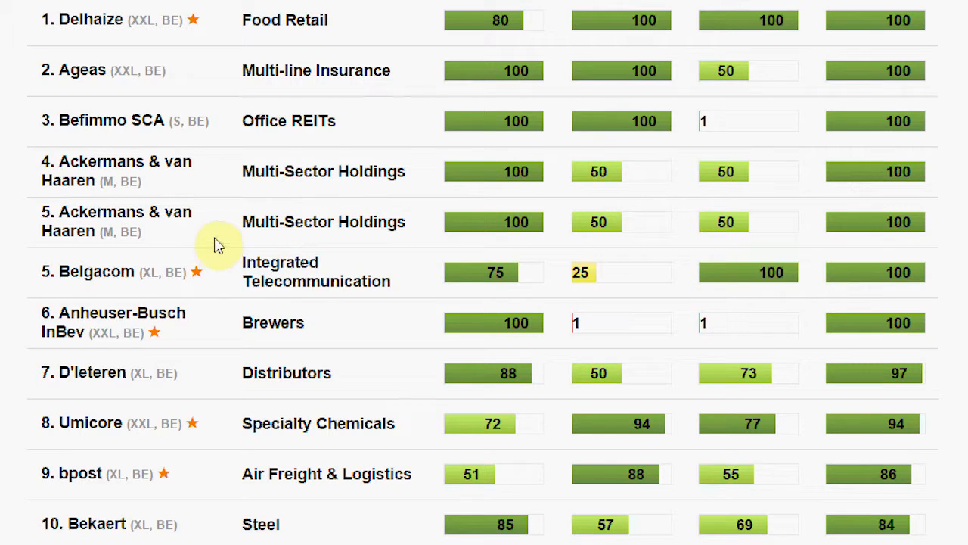
pyautogui.moveTo(227, 241)
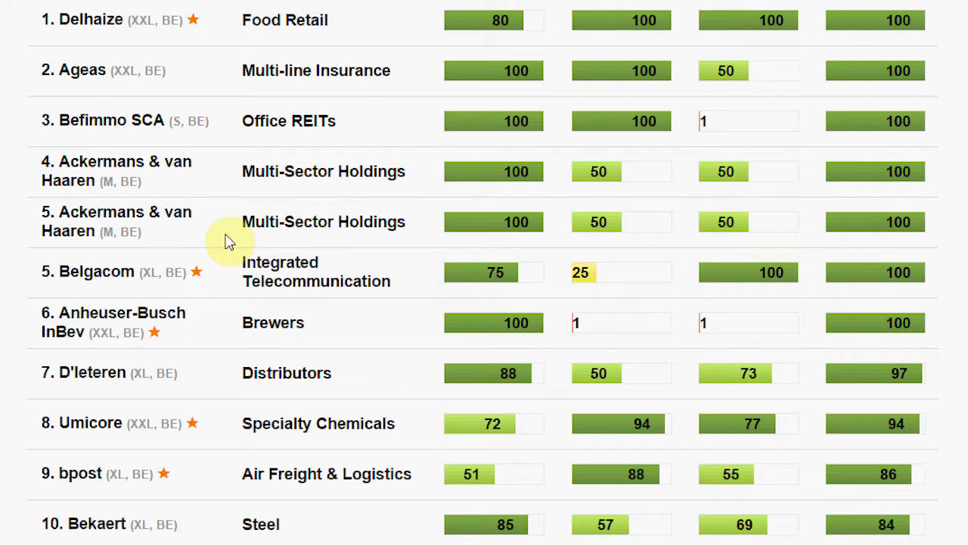
pyautogui.moveTo(356, 286)
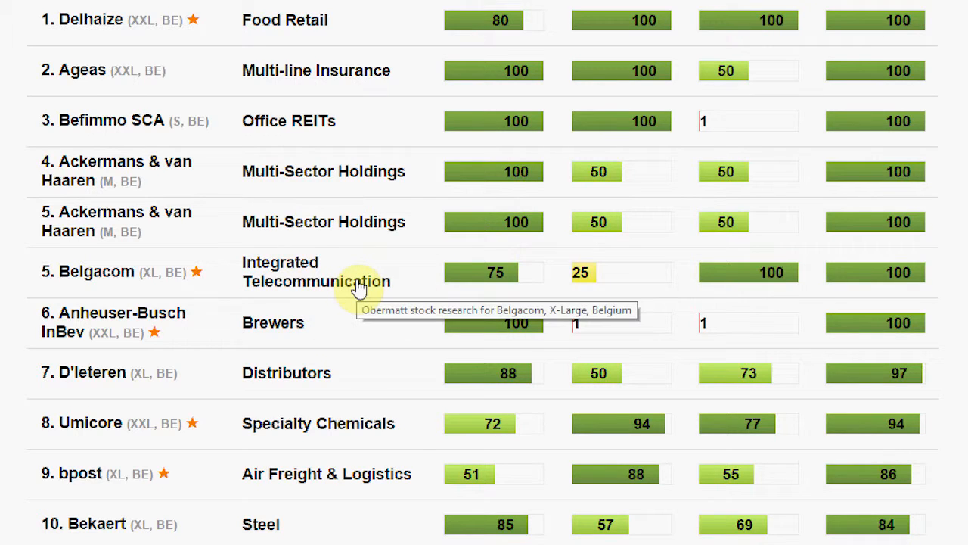
pyautogui.moveTo(314, 340)
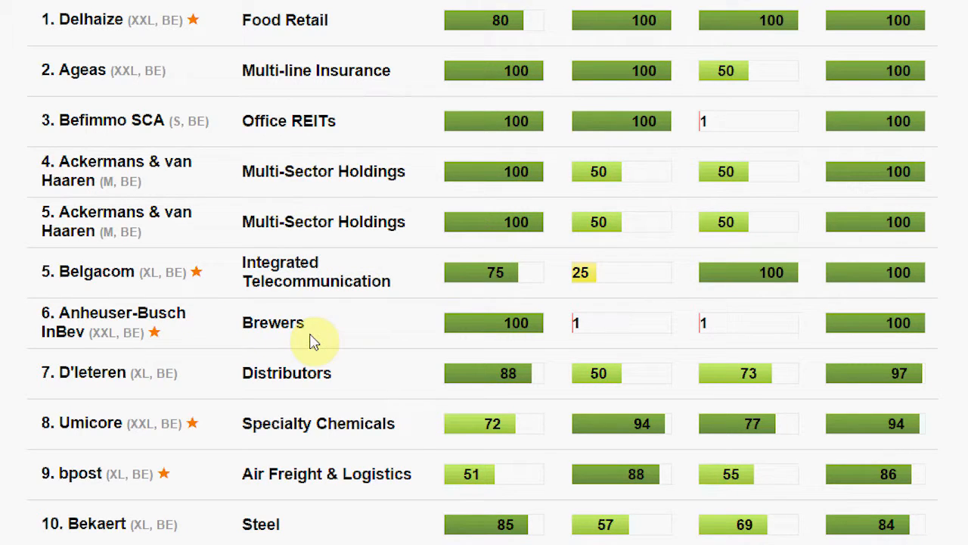
pyautogui.moveTo(535, 337)
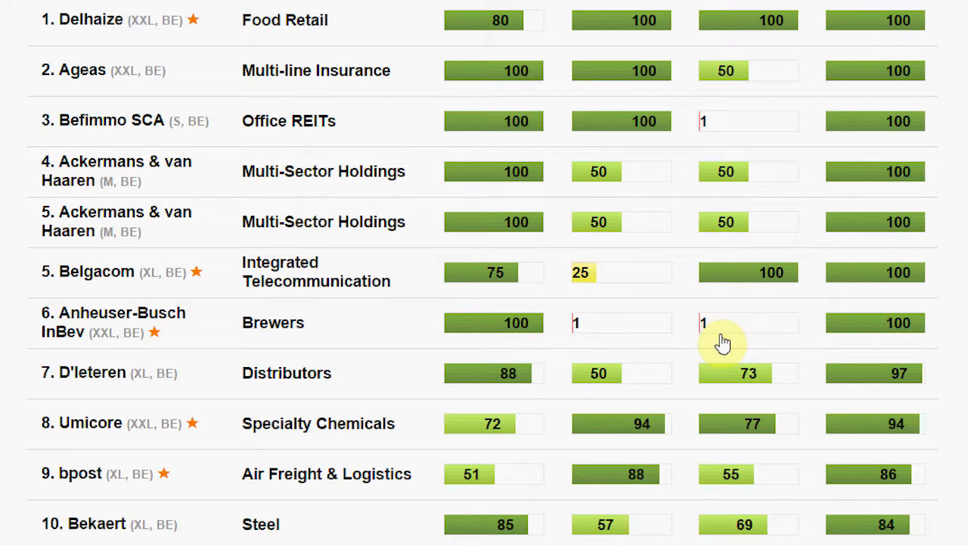
pyautogui.moveTo(724, 341)
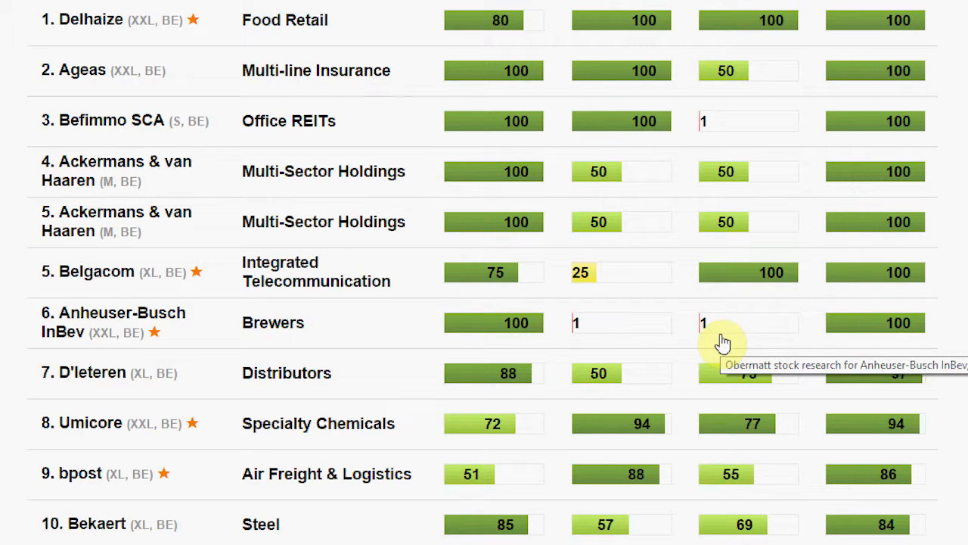
pyautogui.moveTo(752, 331)
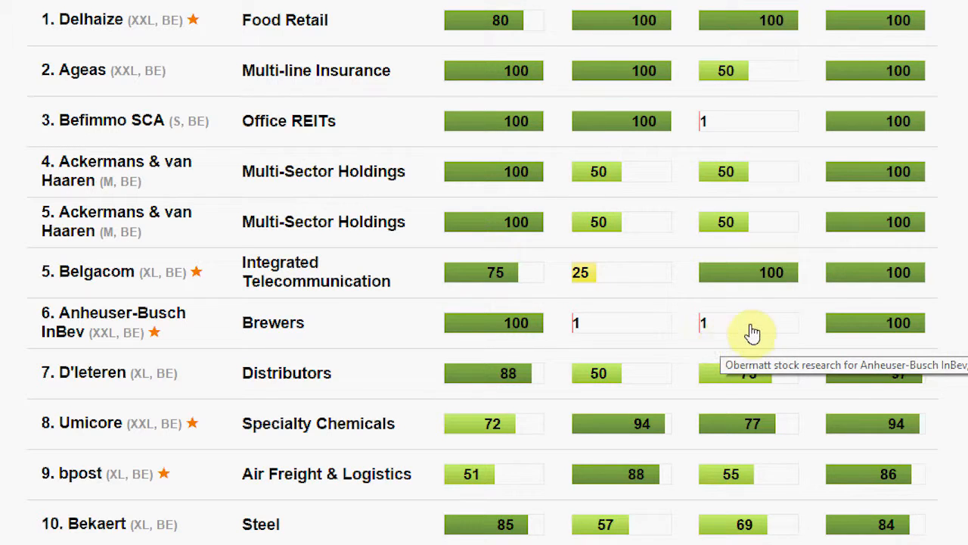
pyautogui.moveTo(639, 327)
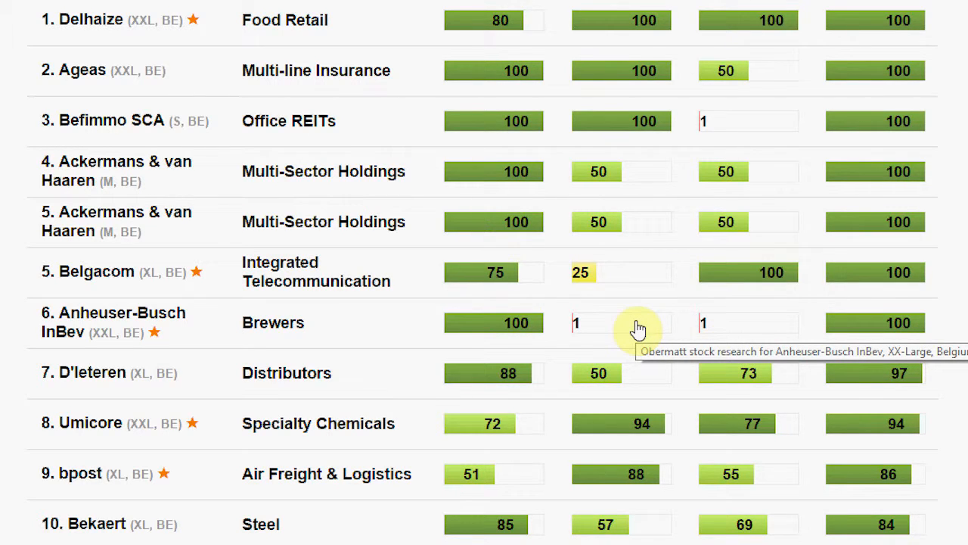
pyautogui.moveTo(111, 376)
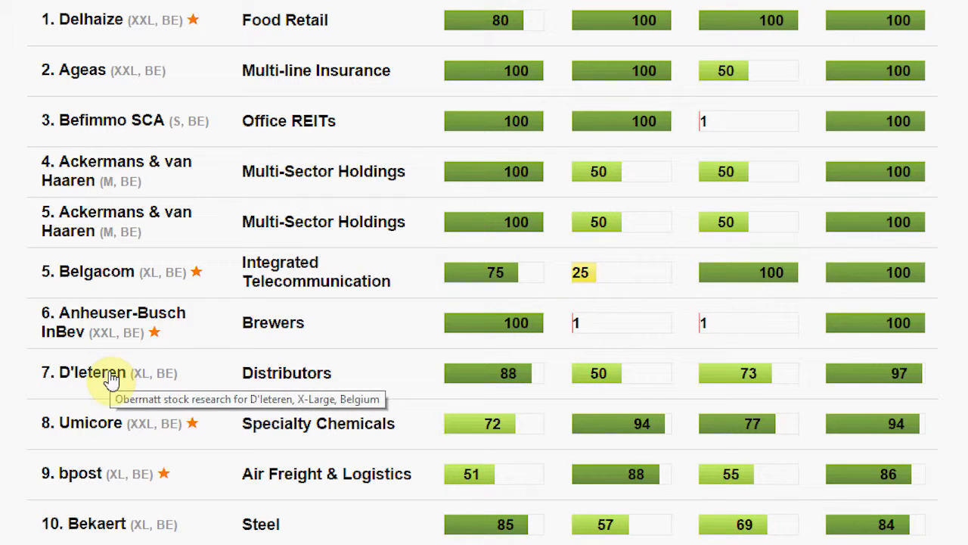
pyautogui.moveTo(138, 377)
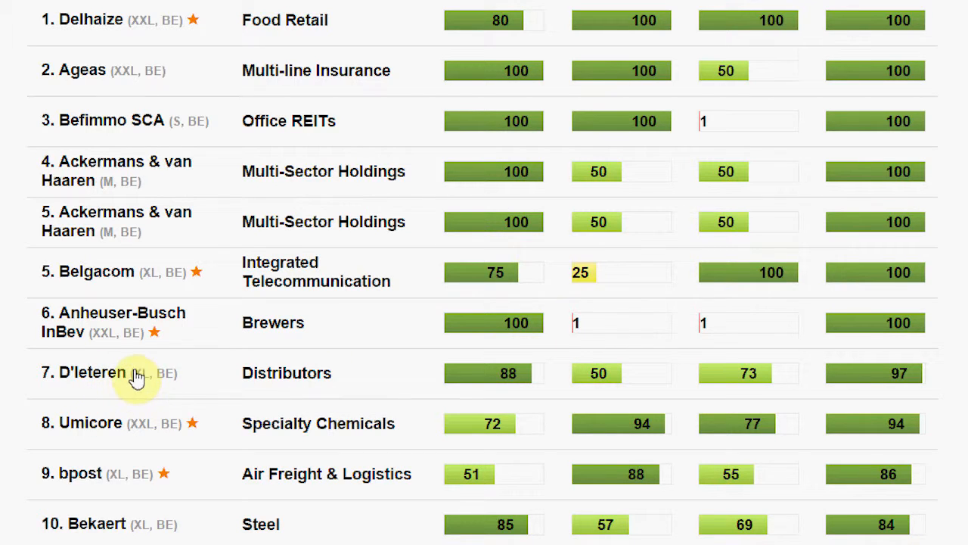
pyautogui.moveTo(94, 384)
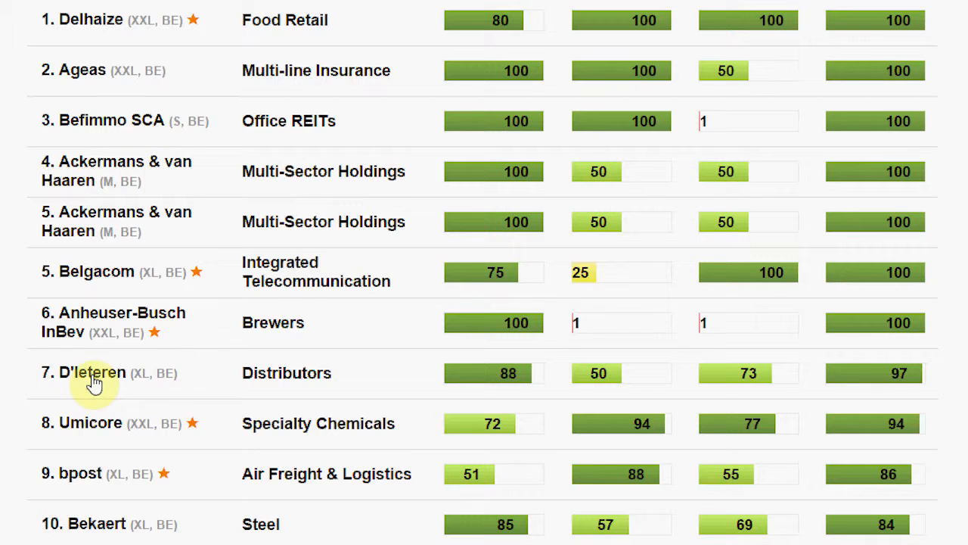
# - View D'Ieteren's stock research profile with its combined rank of 97
pyautogui.click(89, 372)
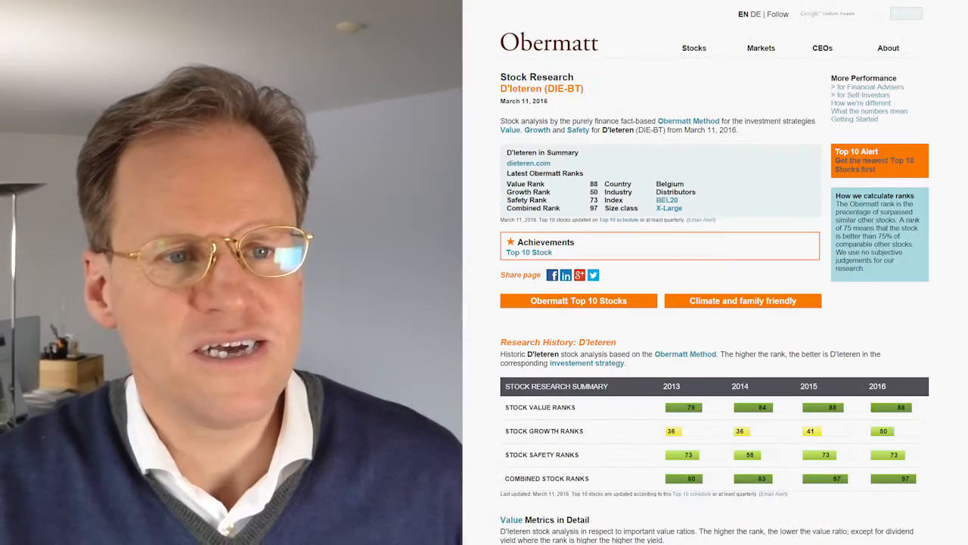
pyautogui.scroll(-3)
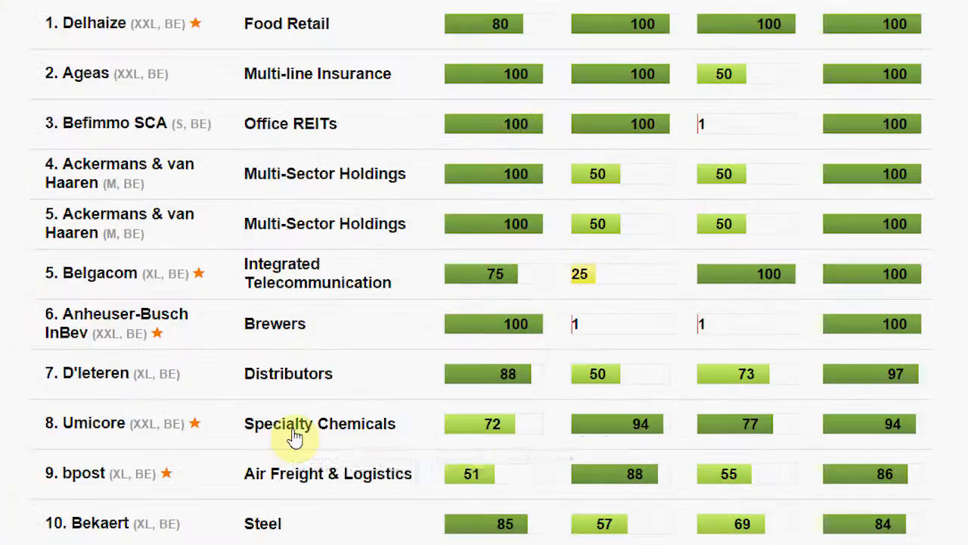
pyautogui.moveTo(106, 495)
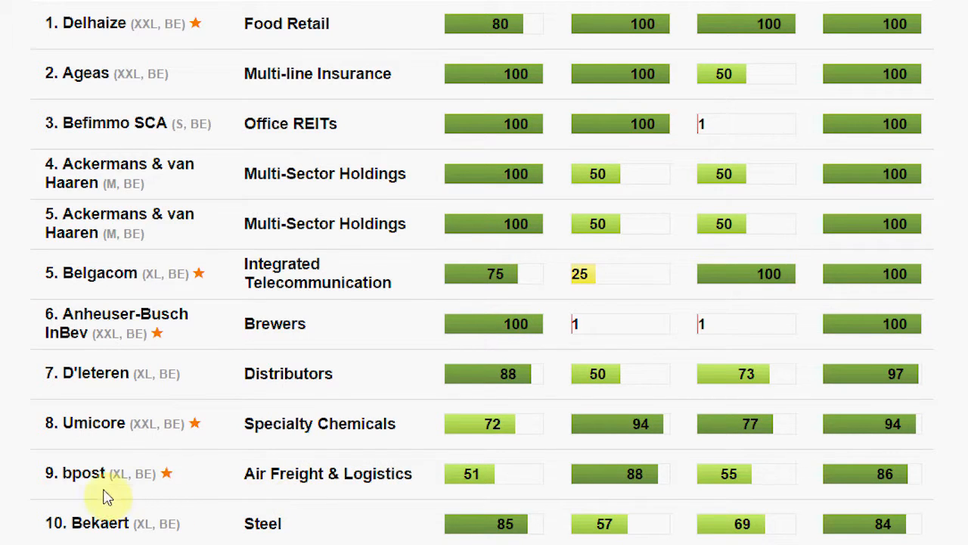
pyautogui.moveTo(279, 513)
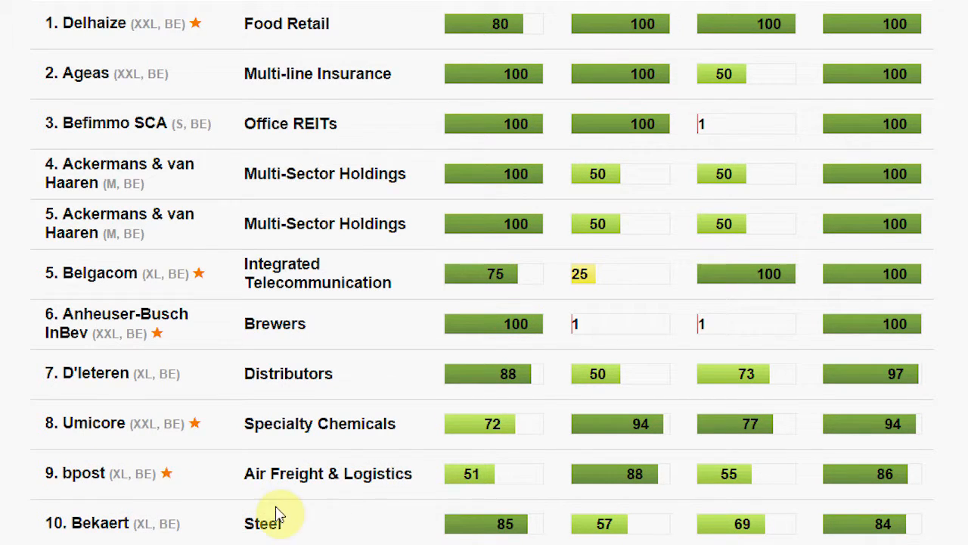
pyautogui.moveTo(331, 524)
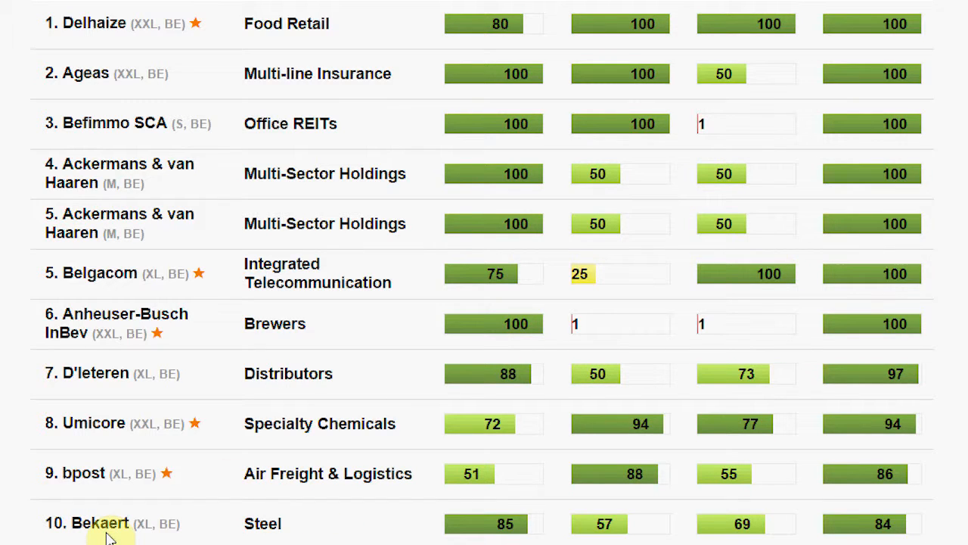
pyautogui.moveTo(280, 530)
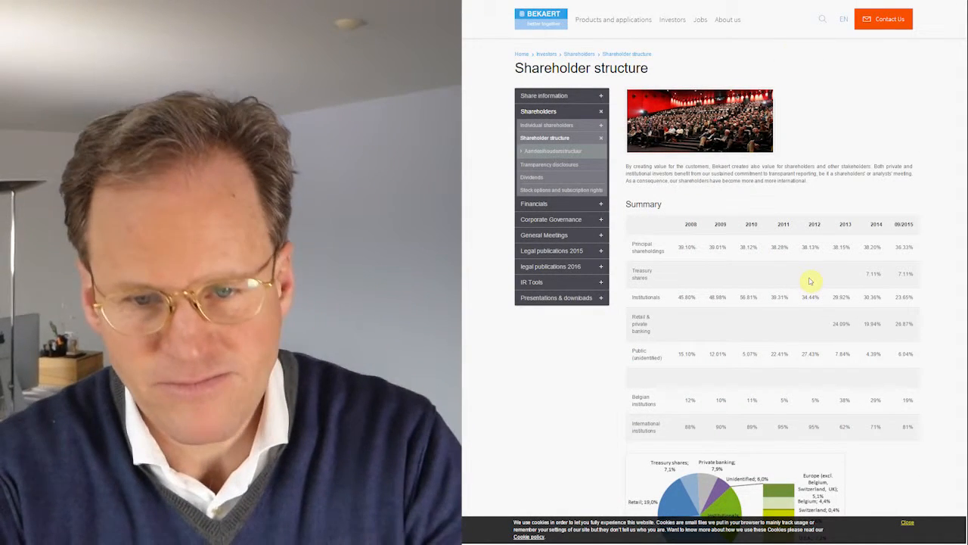
pyautogui.moveTo(917, 247)
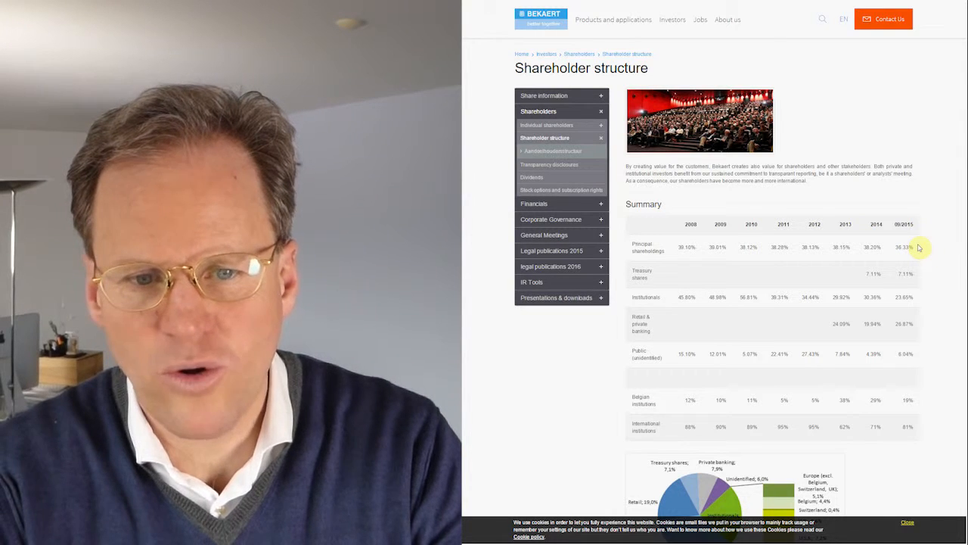
# - Review Bekaert's principal shareholdings and pie chart, then move to the investor FAQ page
pyautogui.moveTo(687, 247); pyautogui.dragTo(905, 246)
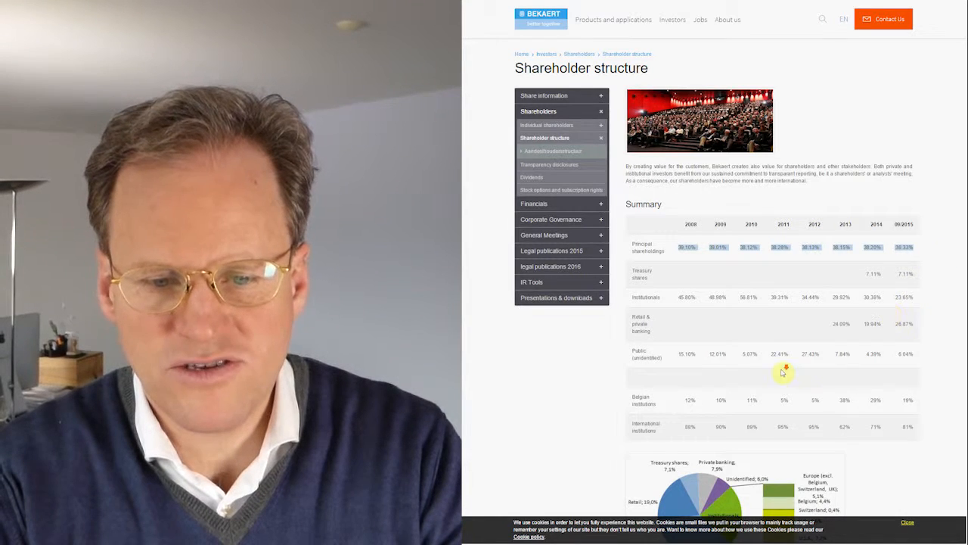
pyautogui.scroll(-3)
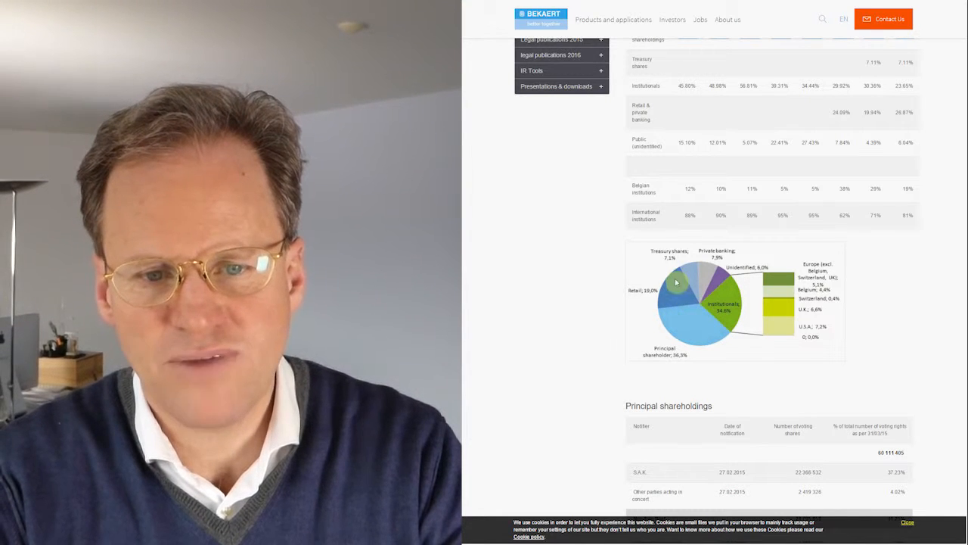
pyautogui.moveTo(730, 289)
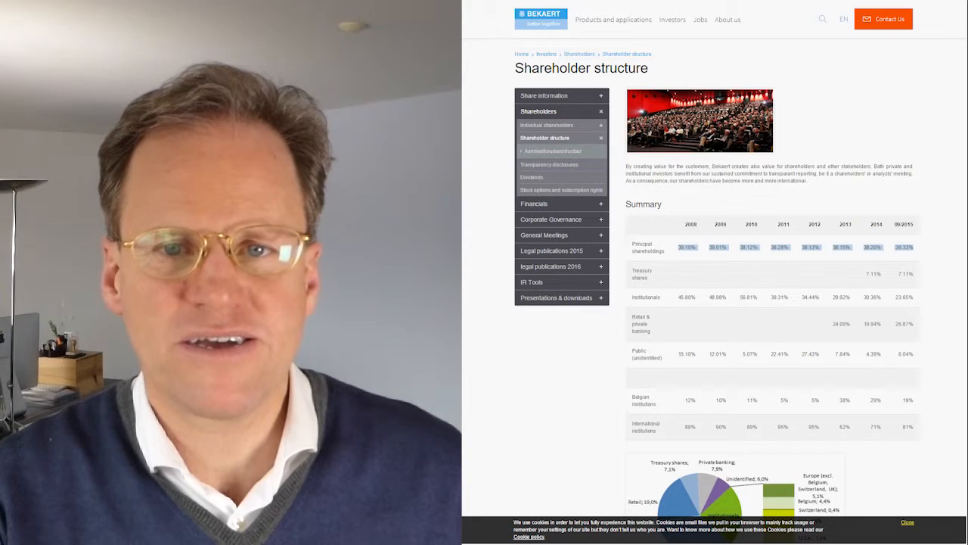
pyautogui.click(550, 342)
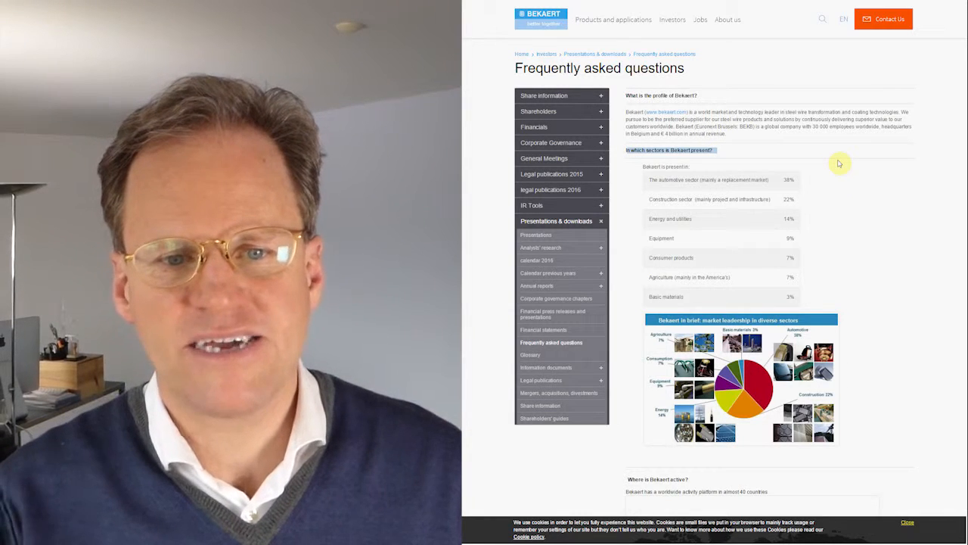
pyautogui.moveTo(804, 187)
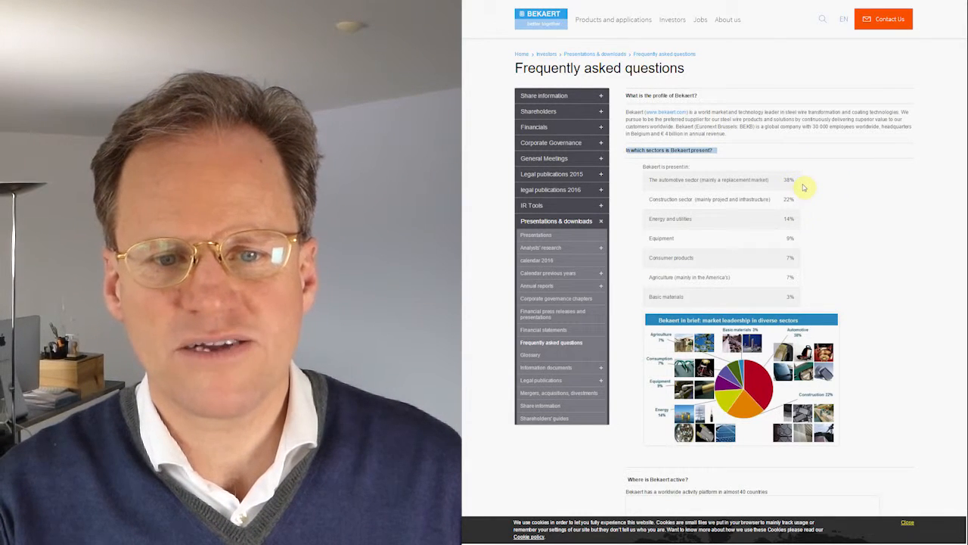
pyautogui.moveTo(799, 207)
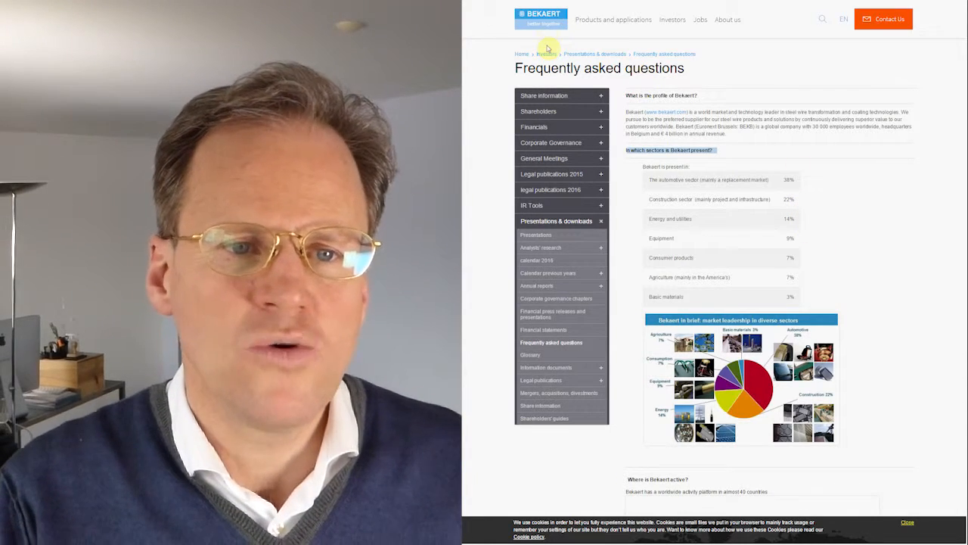
# - Read the 'Bekaert in a nutshell' company profile from the Bekaert home page
pyautogui.click(542, 19)
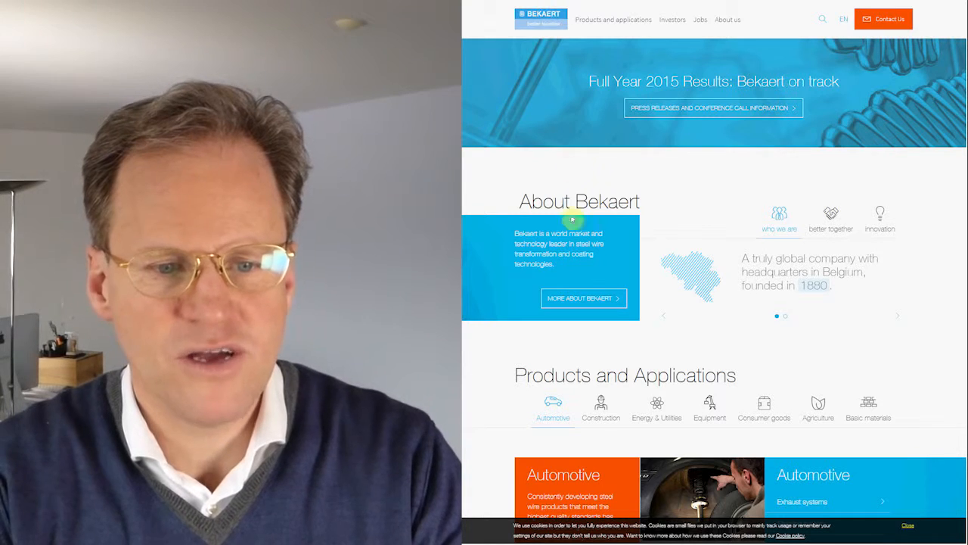
pyautogui.click(581, 298)
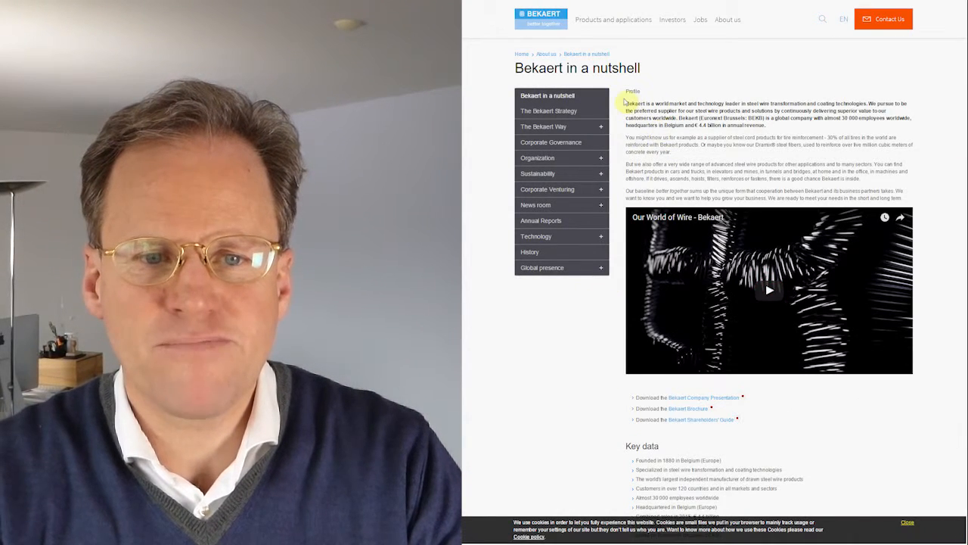
pyautogui.moveTo(626, 103); pyautogui.dragTo(806, 104)
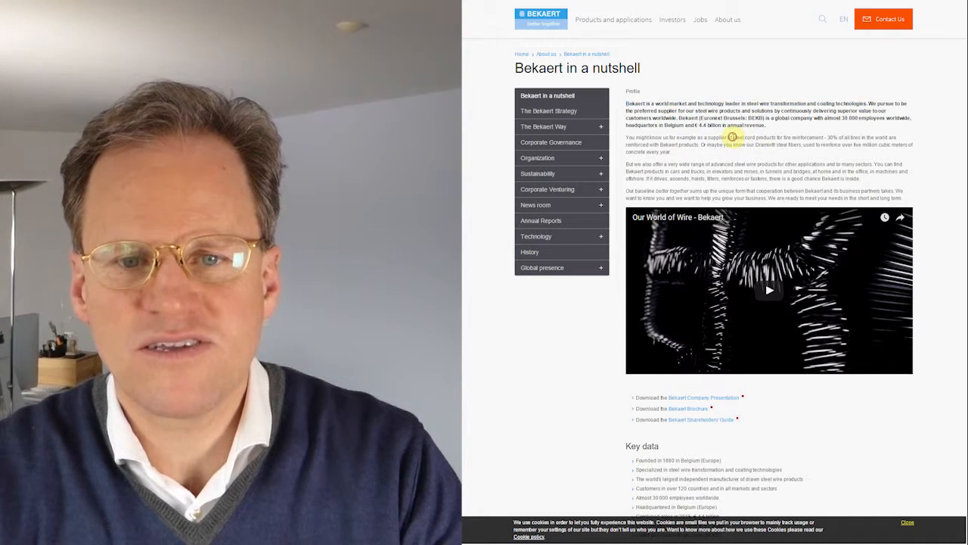
pyautogui.moveTo(734, 137); pyautogui.dragTo(824, 137)
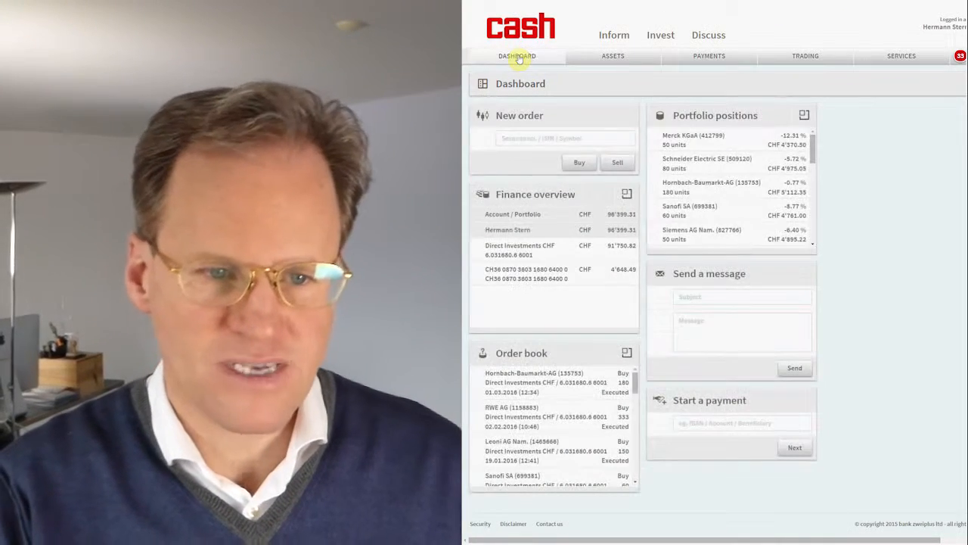
# - Start a buy order for NV Bekaert SA using its ISIN found via Google
pyautogui.click(805, 55)
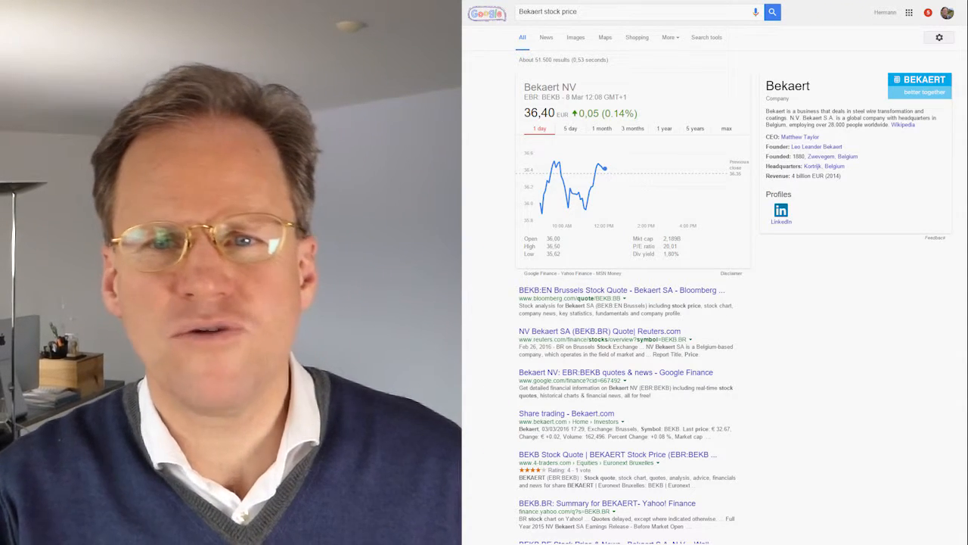
pyautogui.write('bekaert isin')
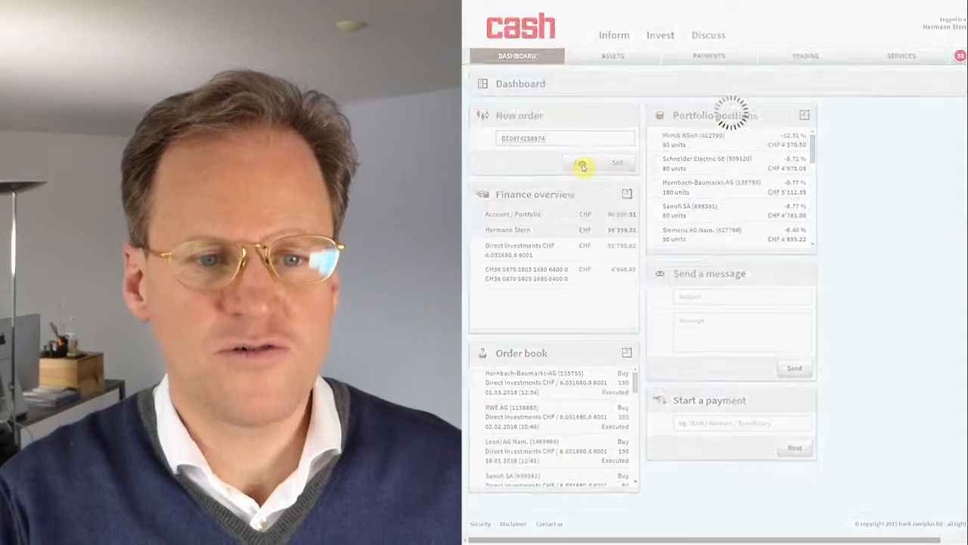
pyautogui.click(616, 162)
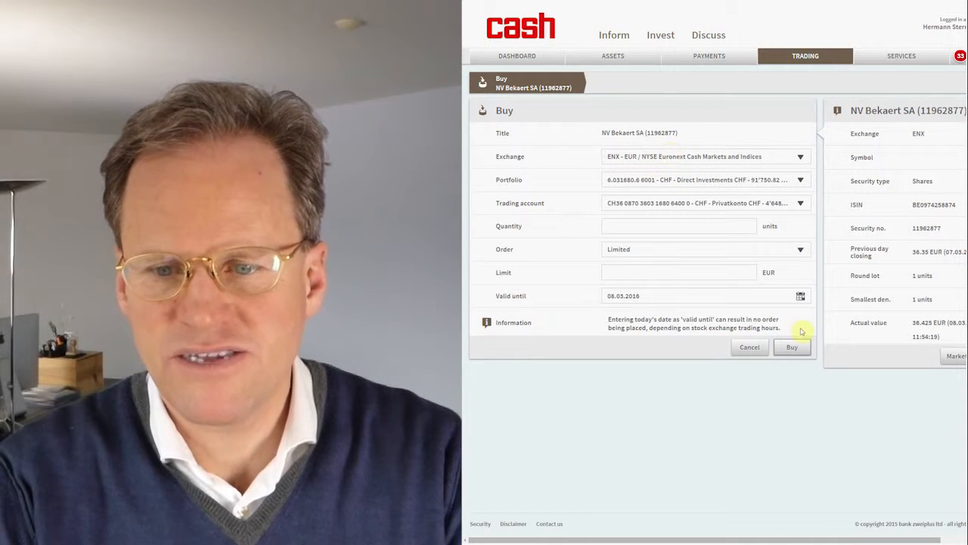
# - Enter quantity 110, switch the order type from Limited to At market, and submit the NV Bekaert buy order
pyautogui.doubleClick(923, 323)
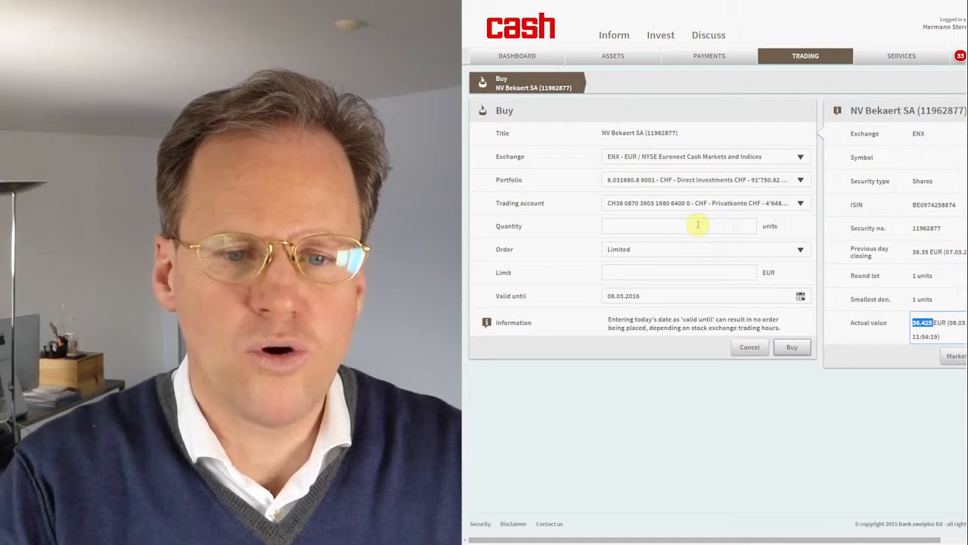
pyautogui.write('110')
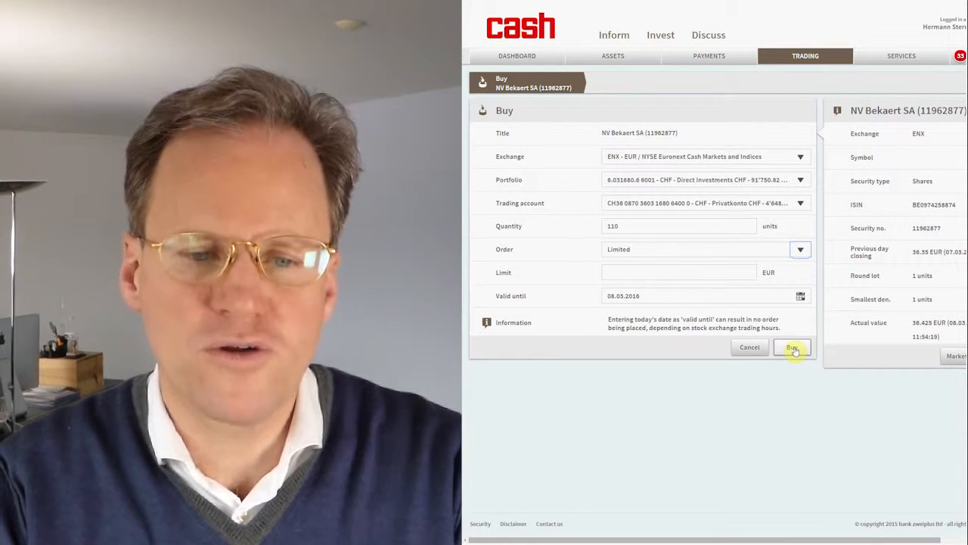
pyautogui.click(792, 347)
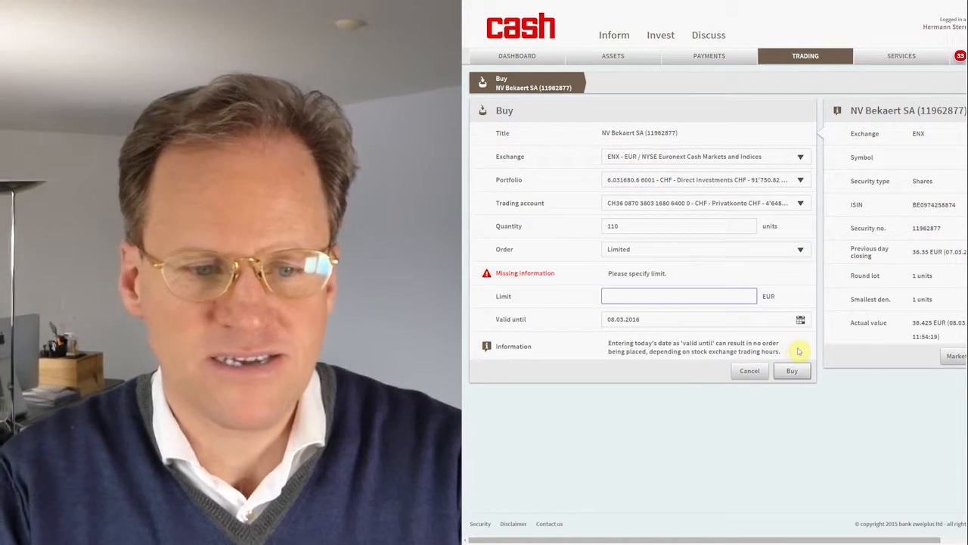
pyautogui.click(800, 249)
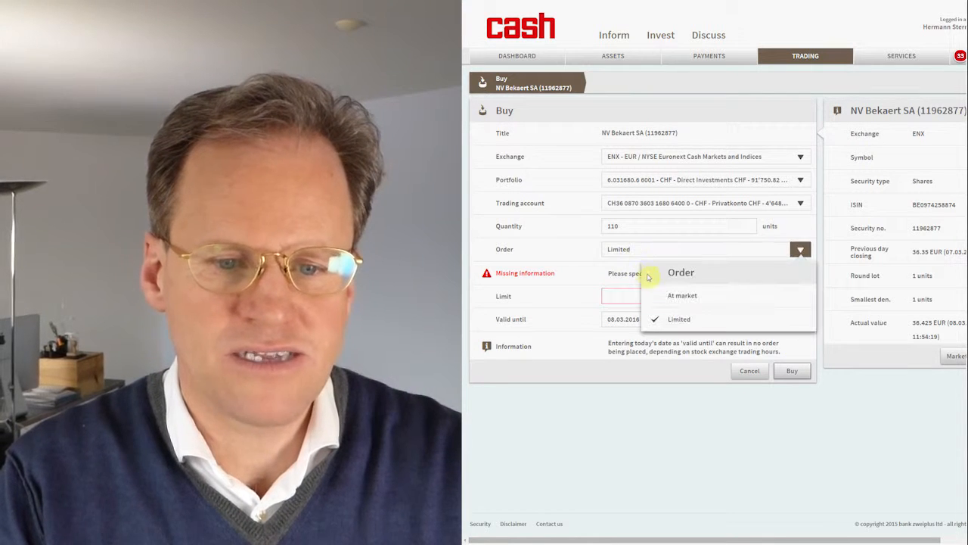
pyautogui.click(683, 295)
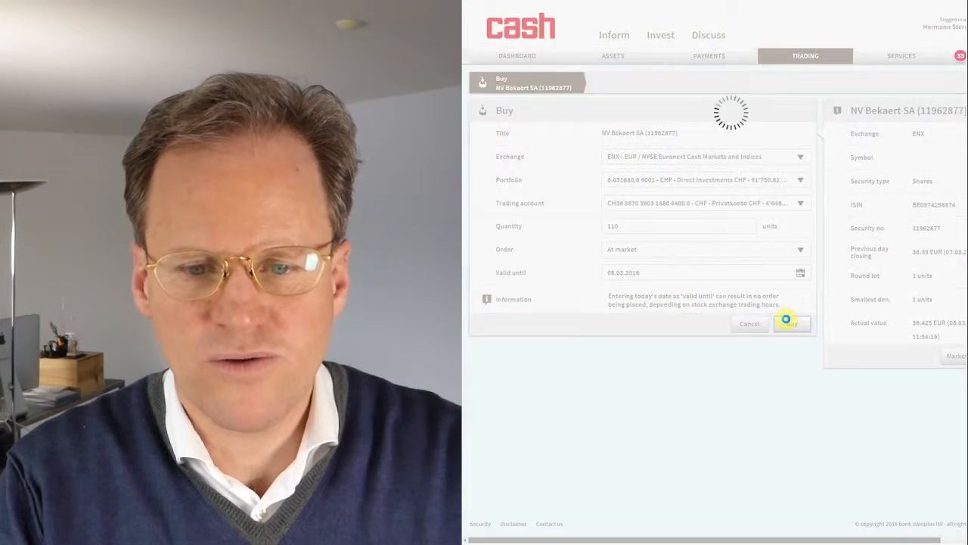
pyautogui.click(791, 323)
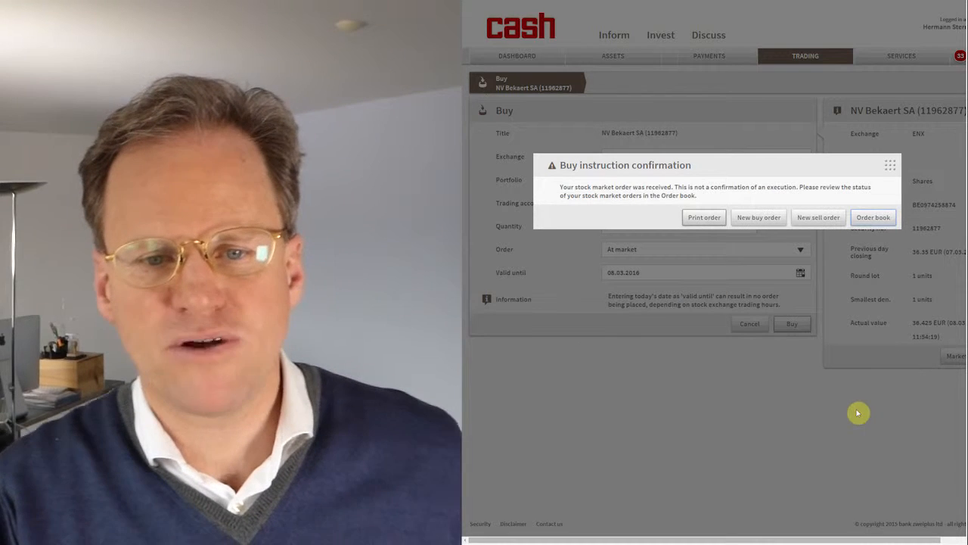
pyautogui.moveTo(832, 236)
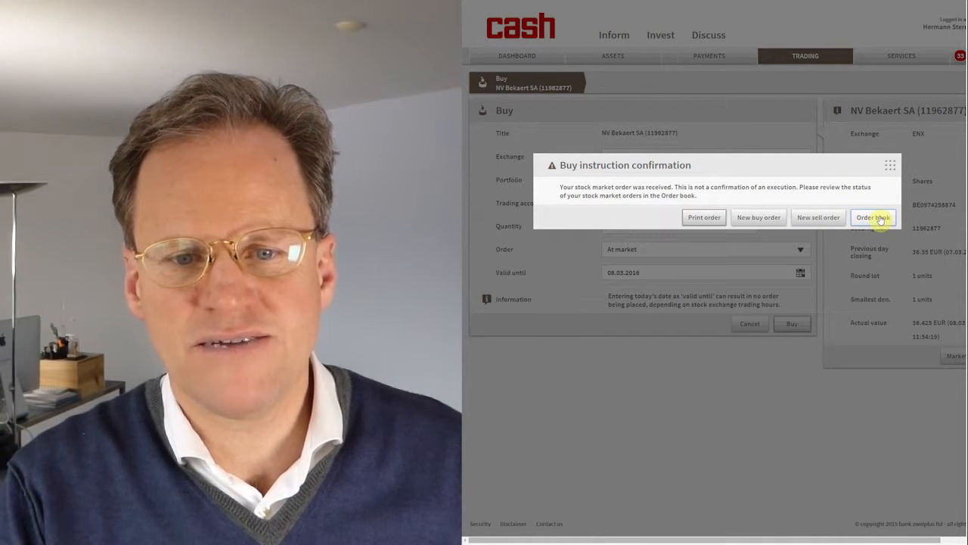
# - Check the order book shows the 110-unit Bekaert buy as Placed, then return to the dashboard
pyautogui.click(873, 217)
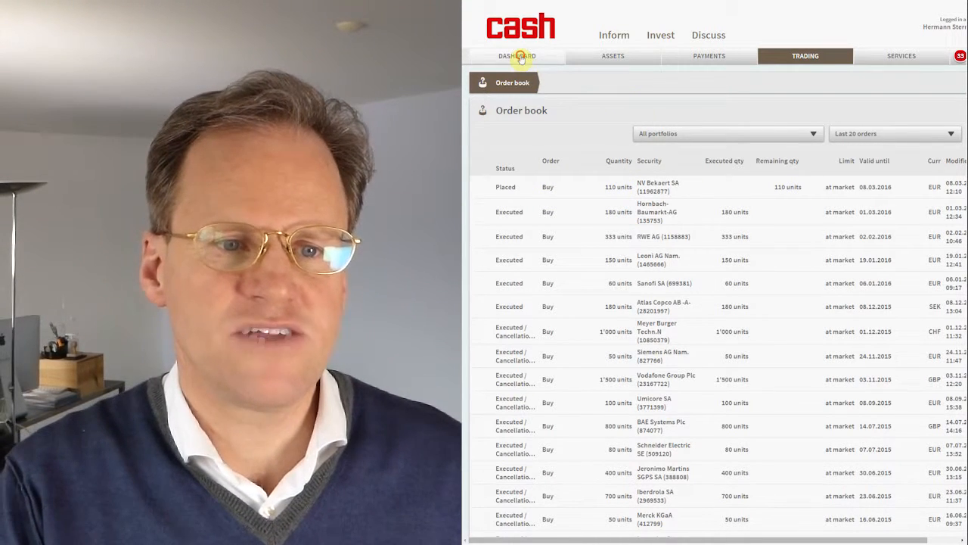
pyautogui.click(517, 56)
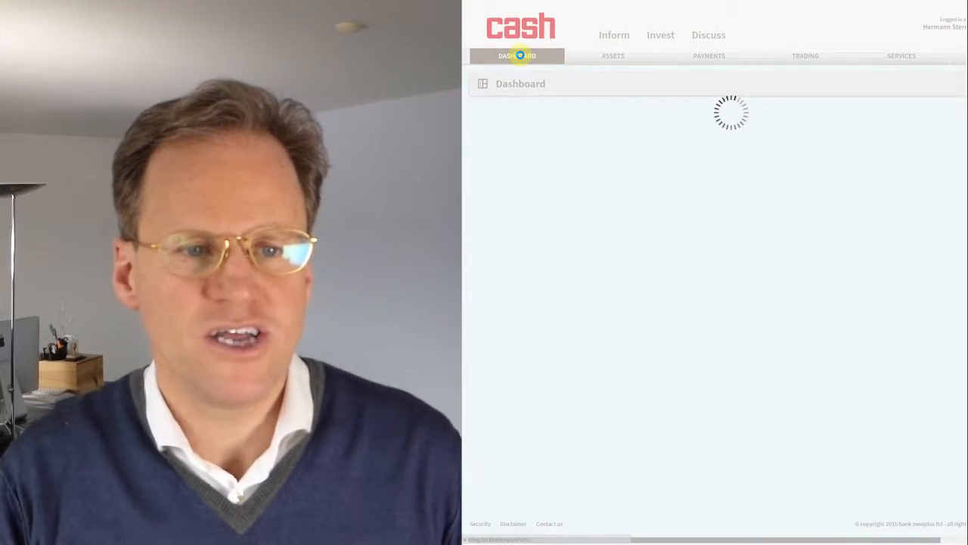